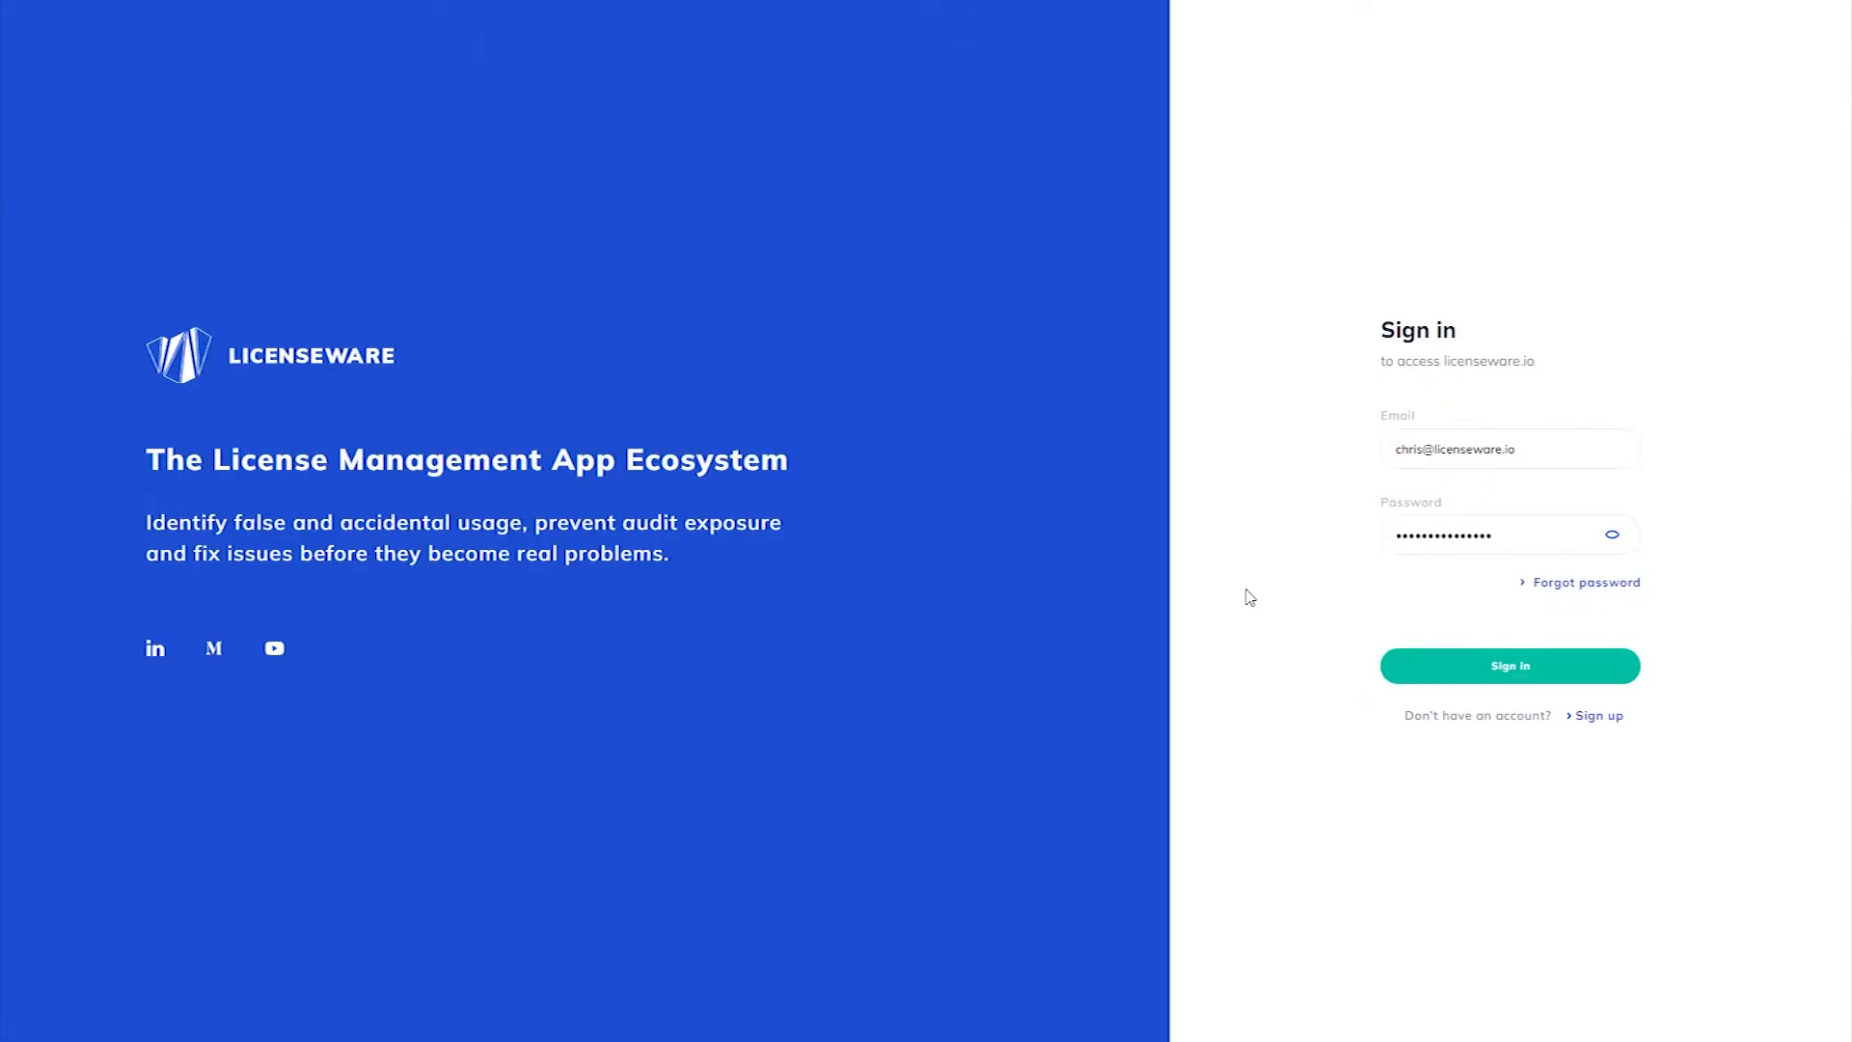
Sign in to Licenseware and add a new project named 'Data Land'.
left_click(1509, 664)
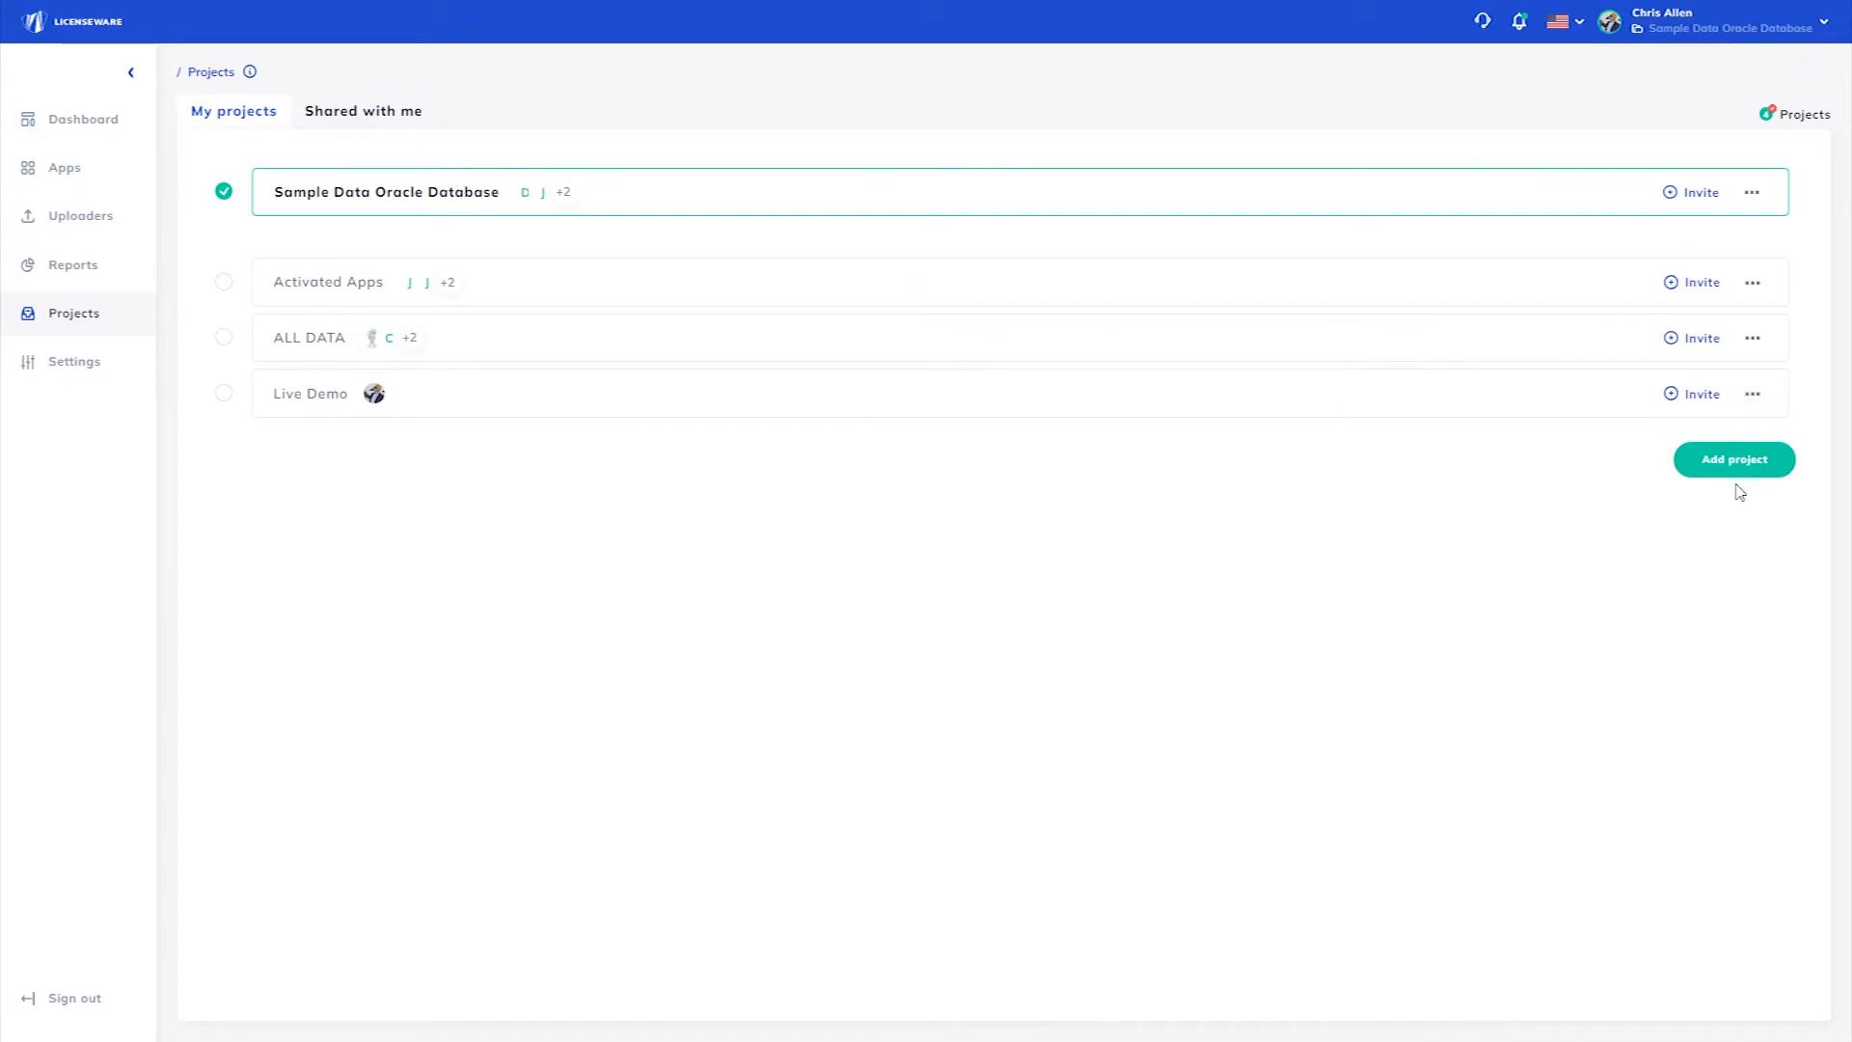
left_click(1732, 459)
type("Data Land")
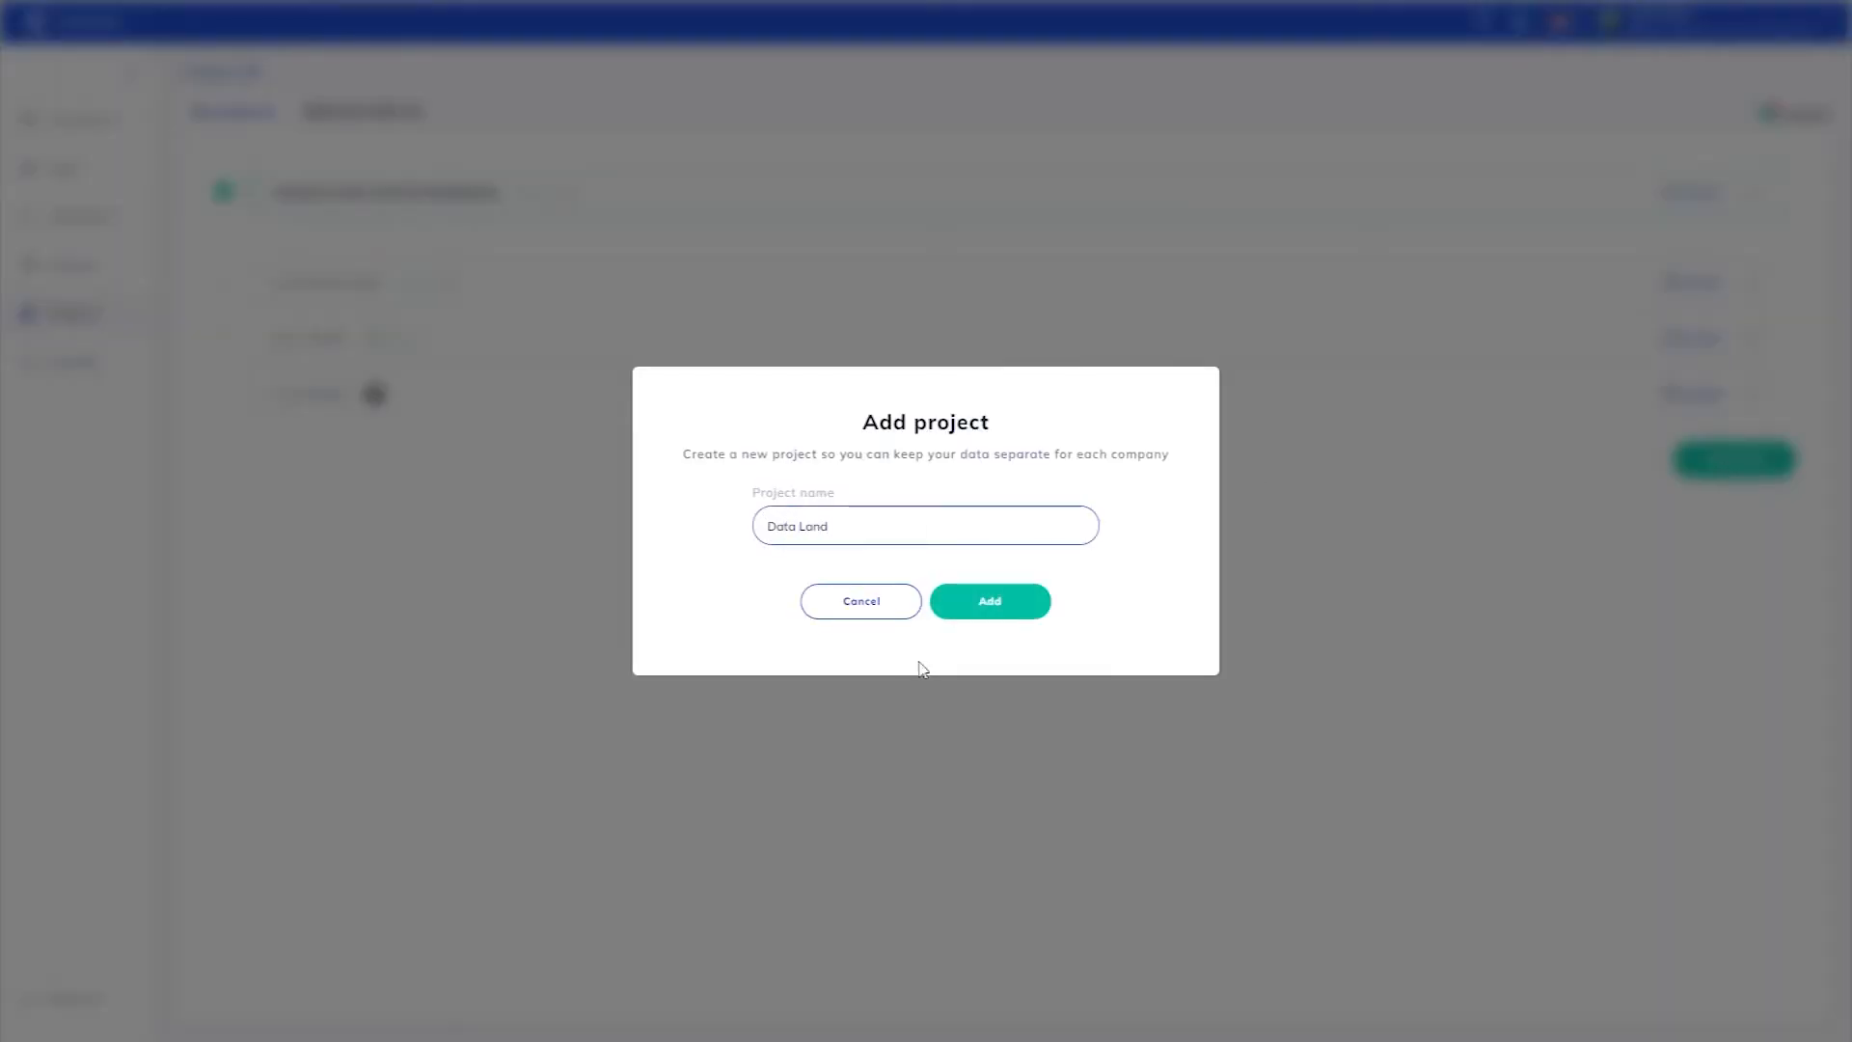
left_click(989, 601)
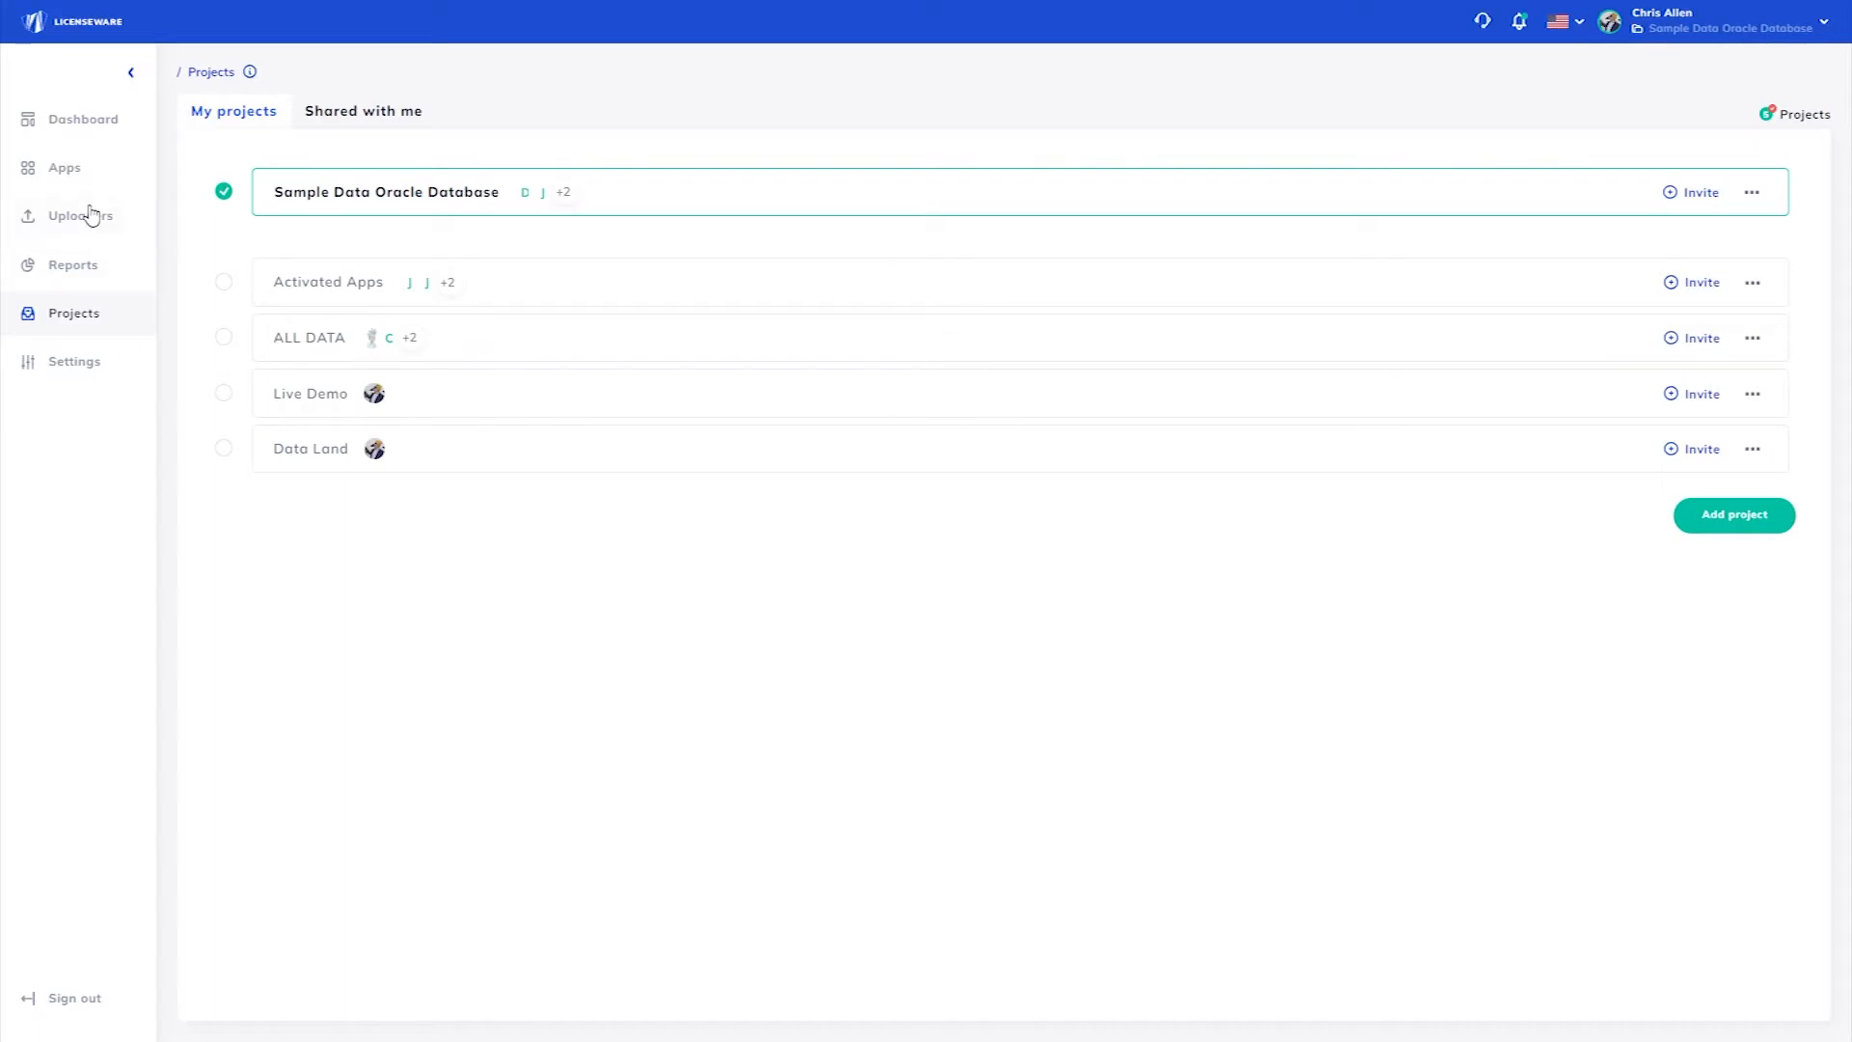
Upload the SCCM Queries and Infrastructure Mapper data files, then view the generated Data Land reports.
left_click(79, 215)
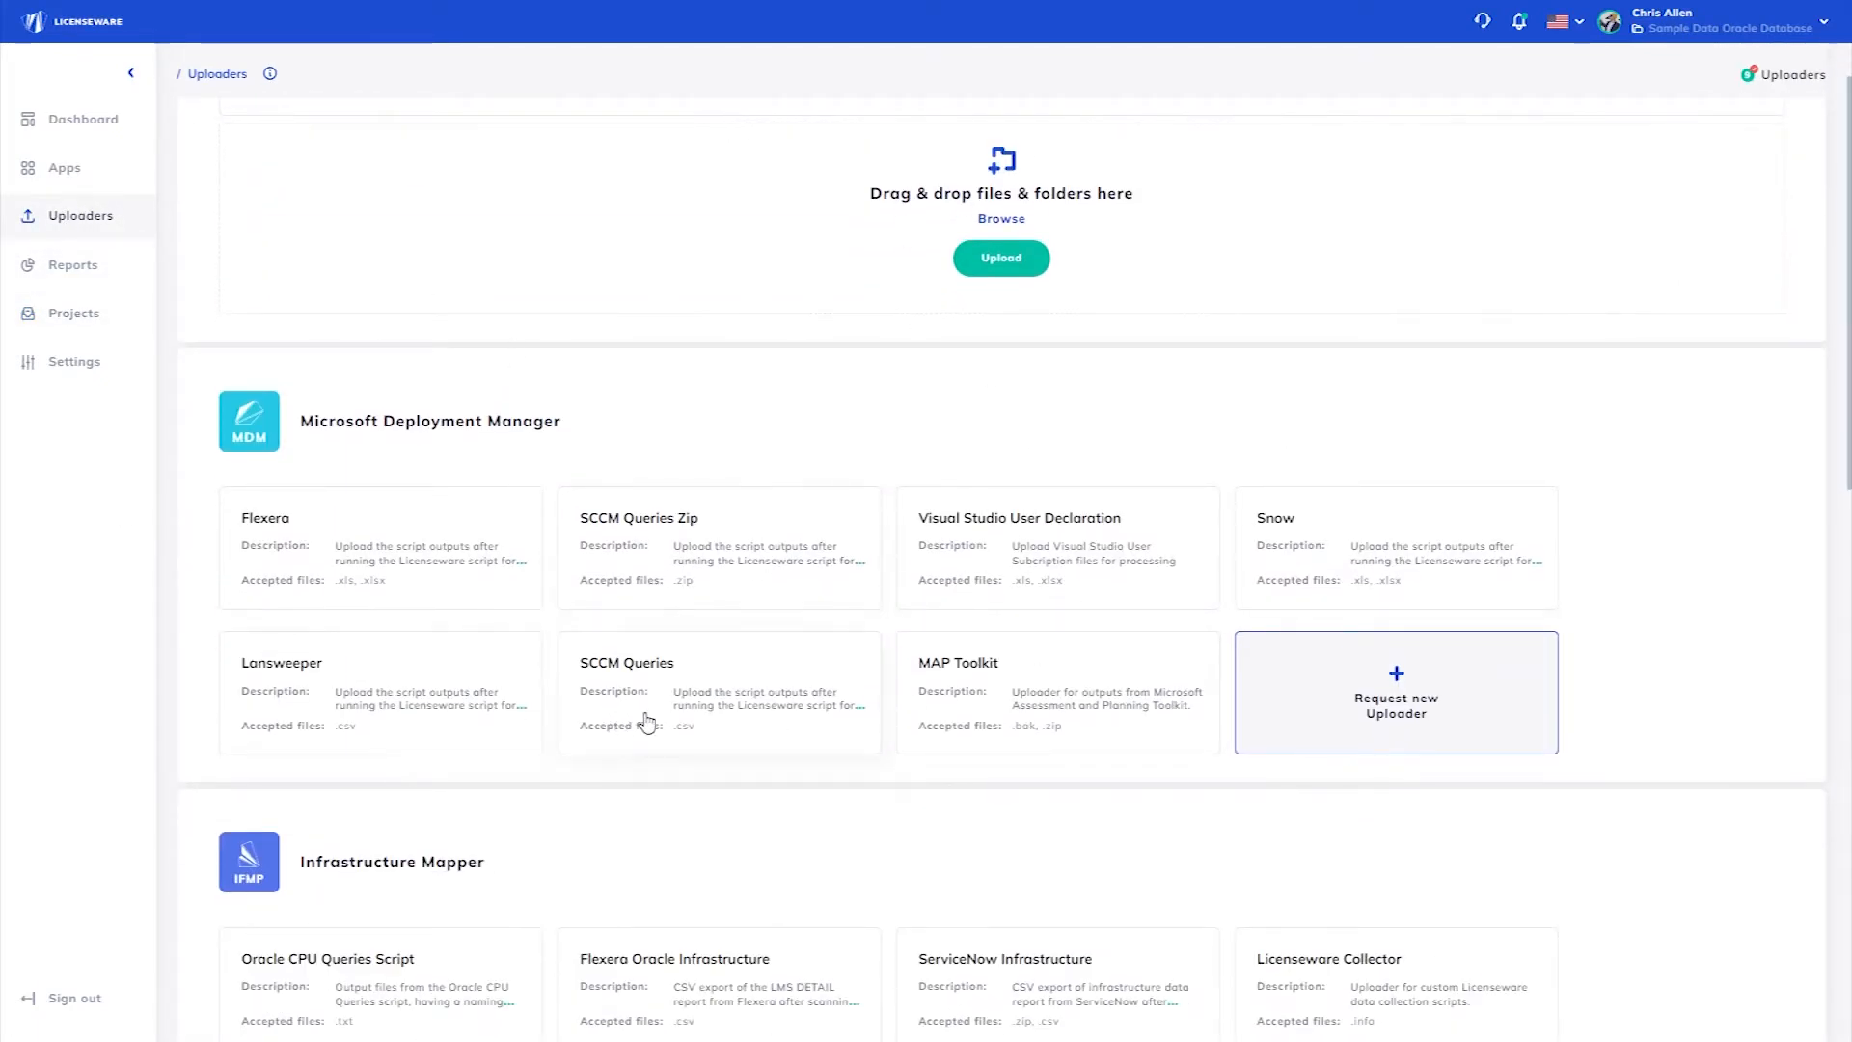
left_click(249, 420)
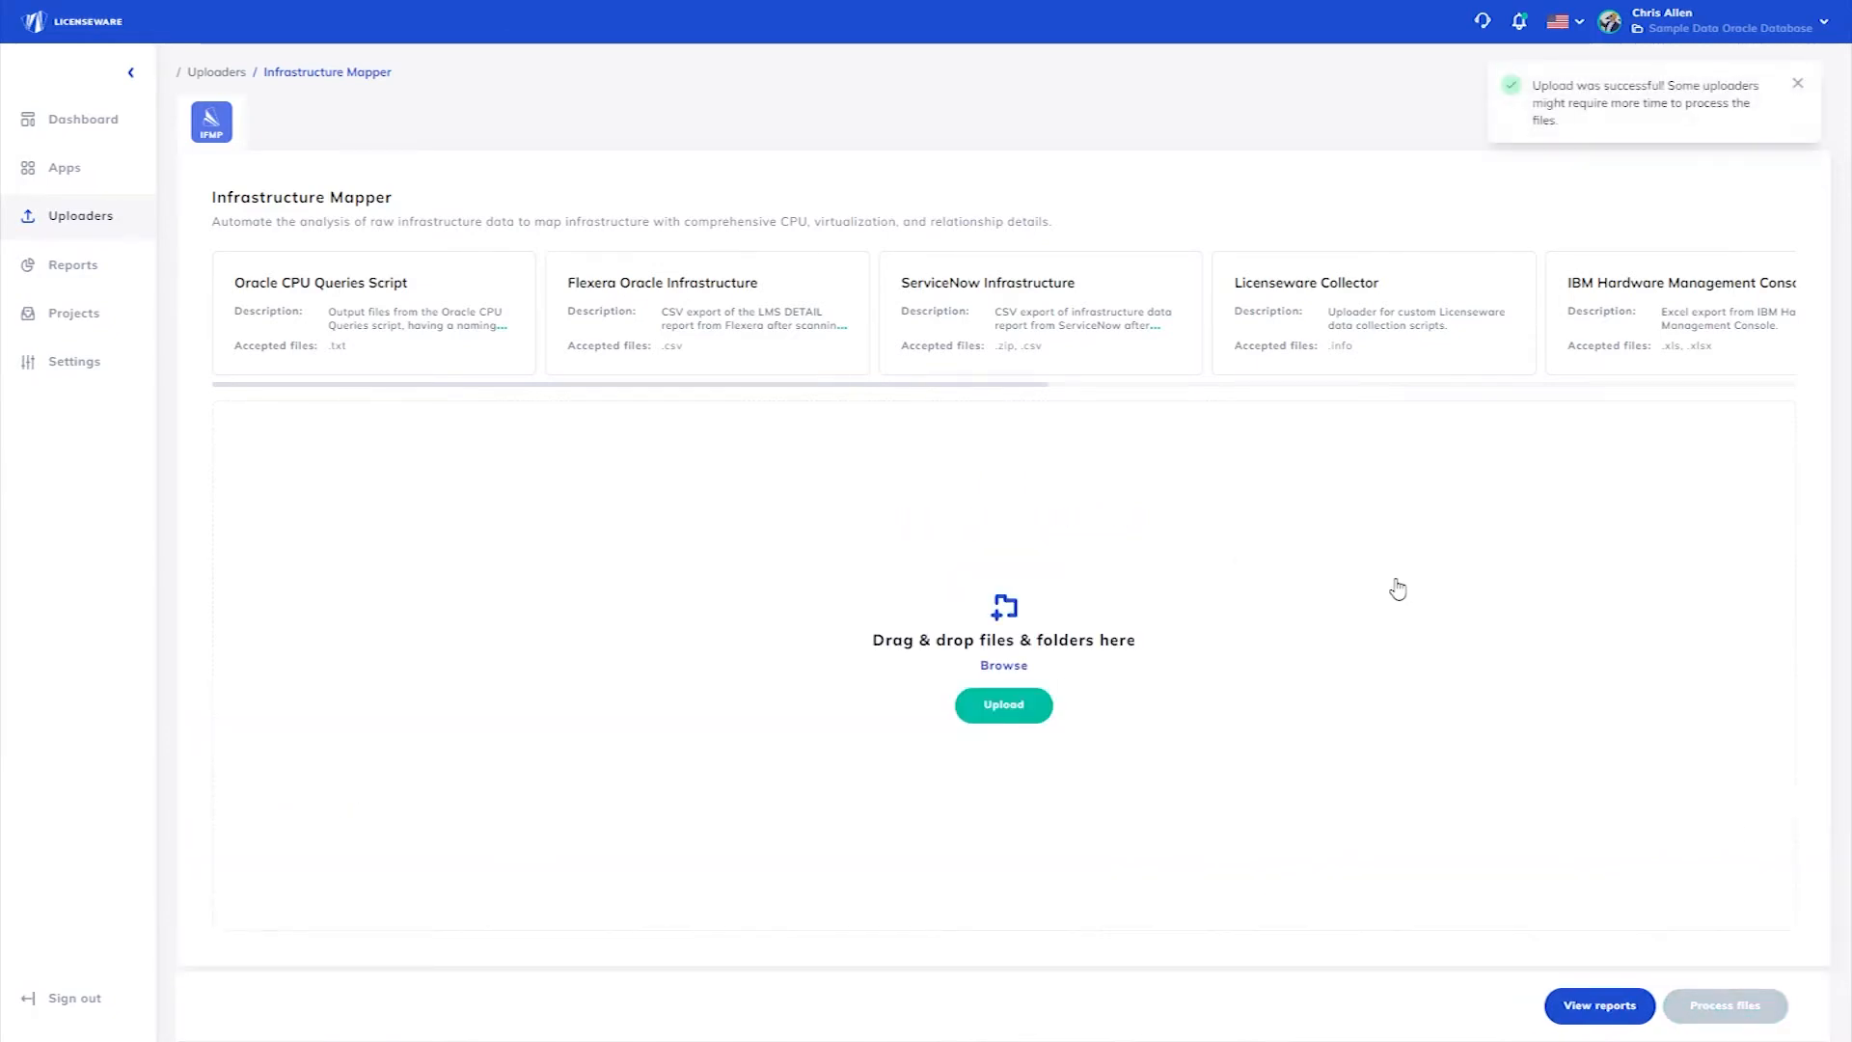
mouse_move(1384, 579)
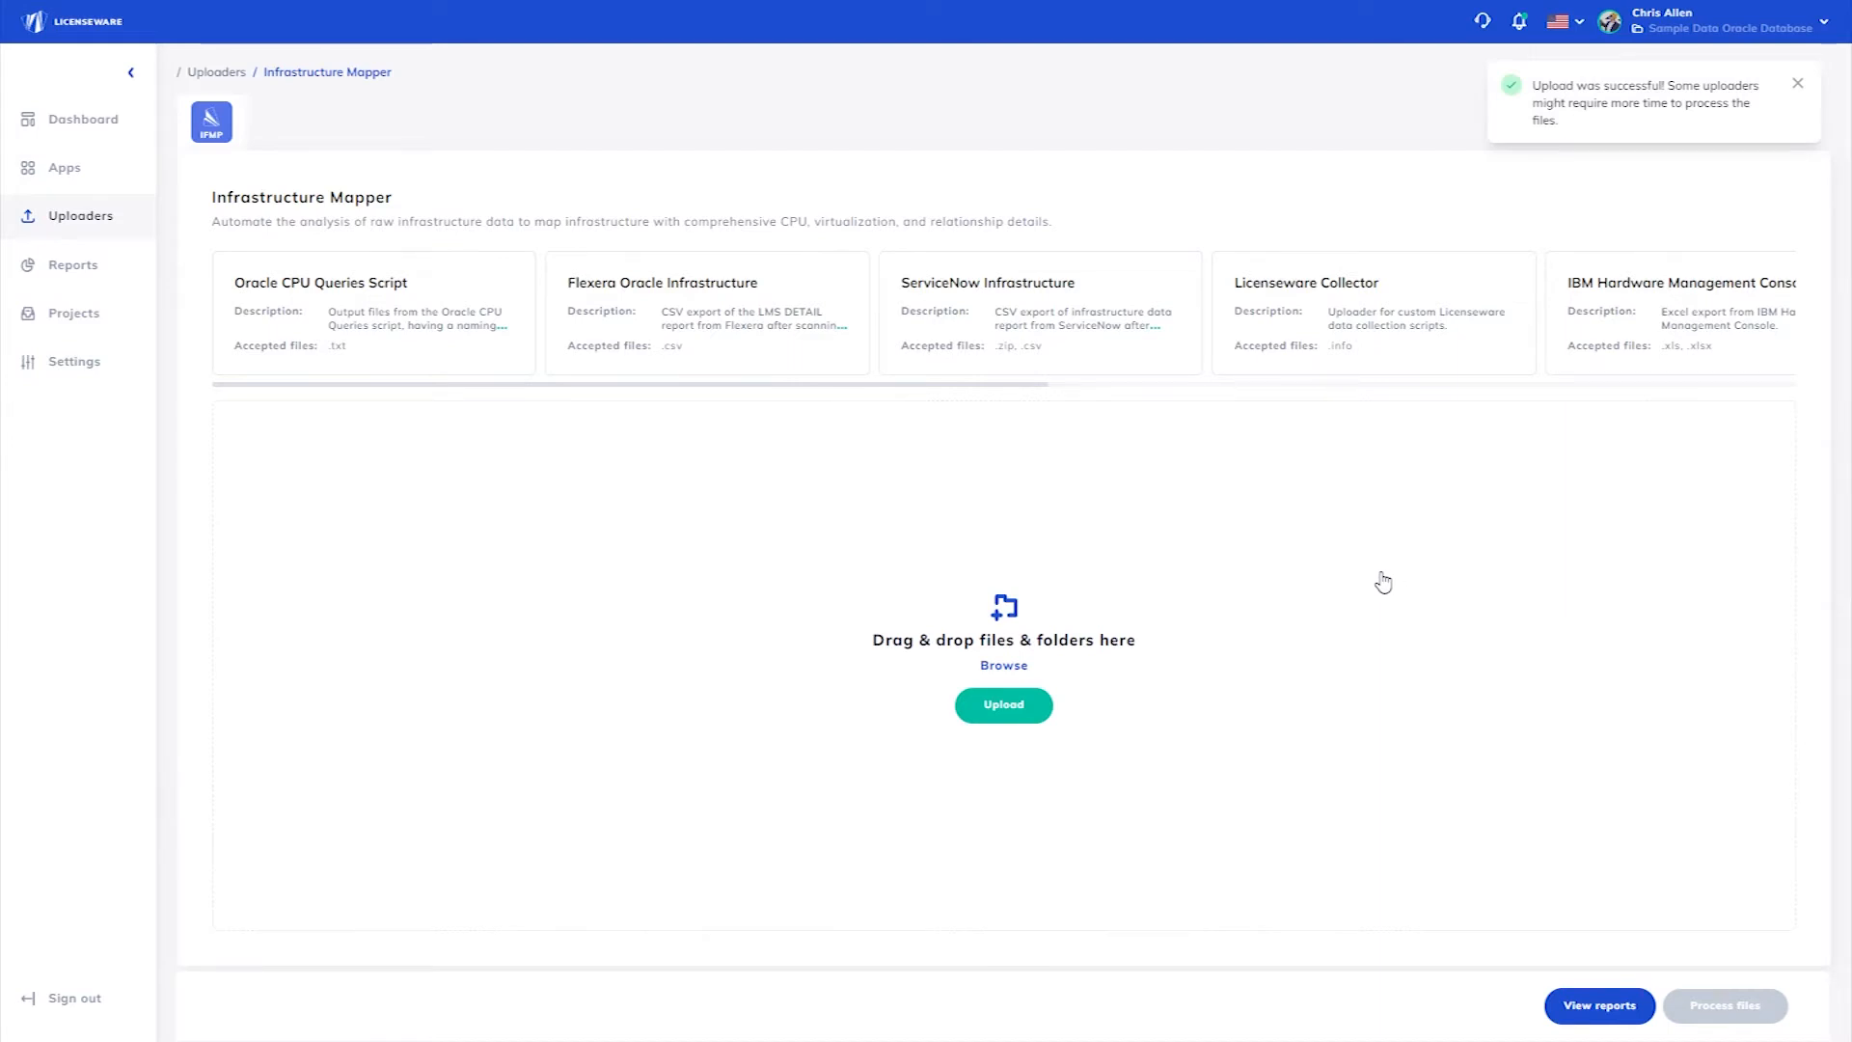
left_click(73, 264)
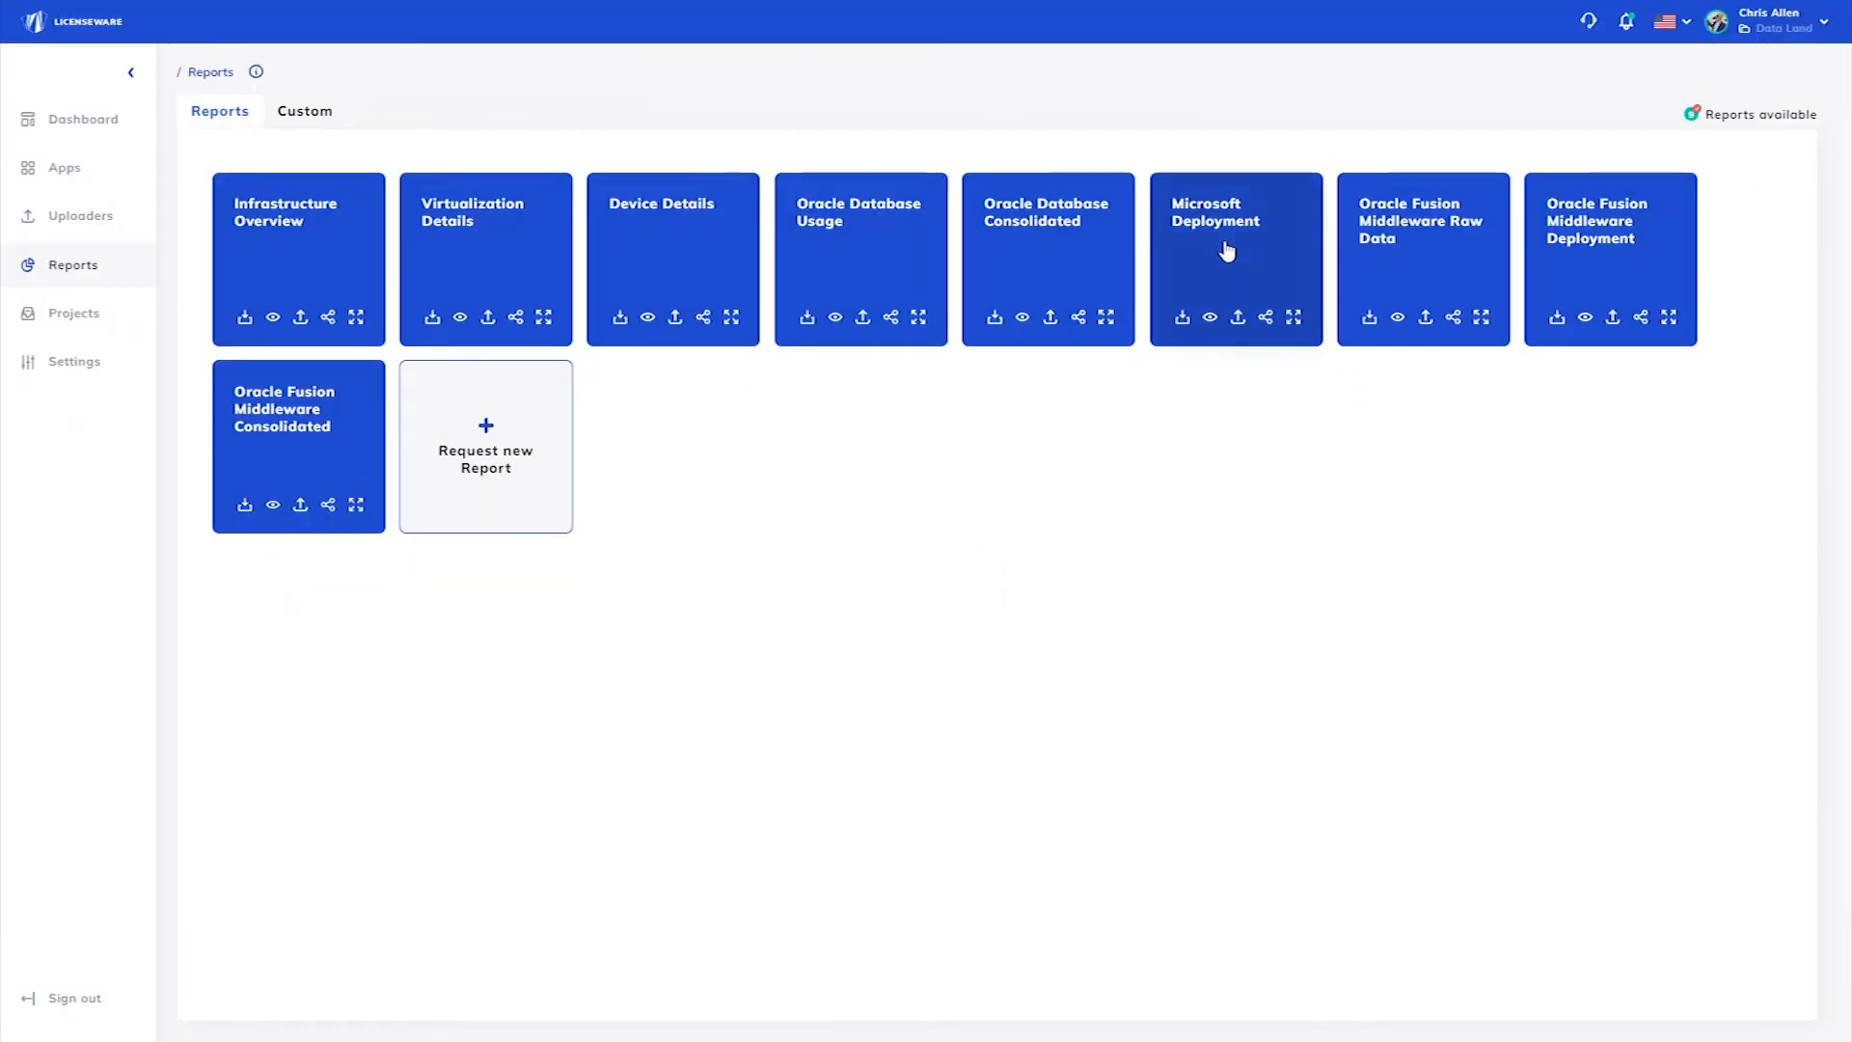
Open the full Microsoft Deployment report from its tile's side panel.
left_click(1235, 248)
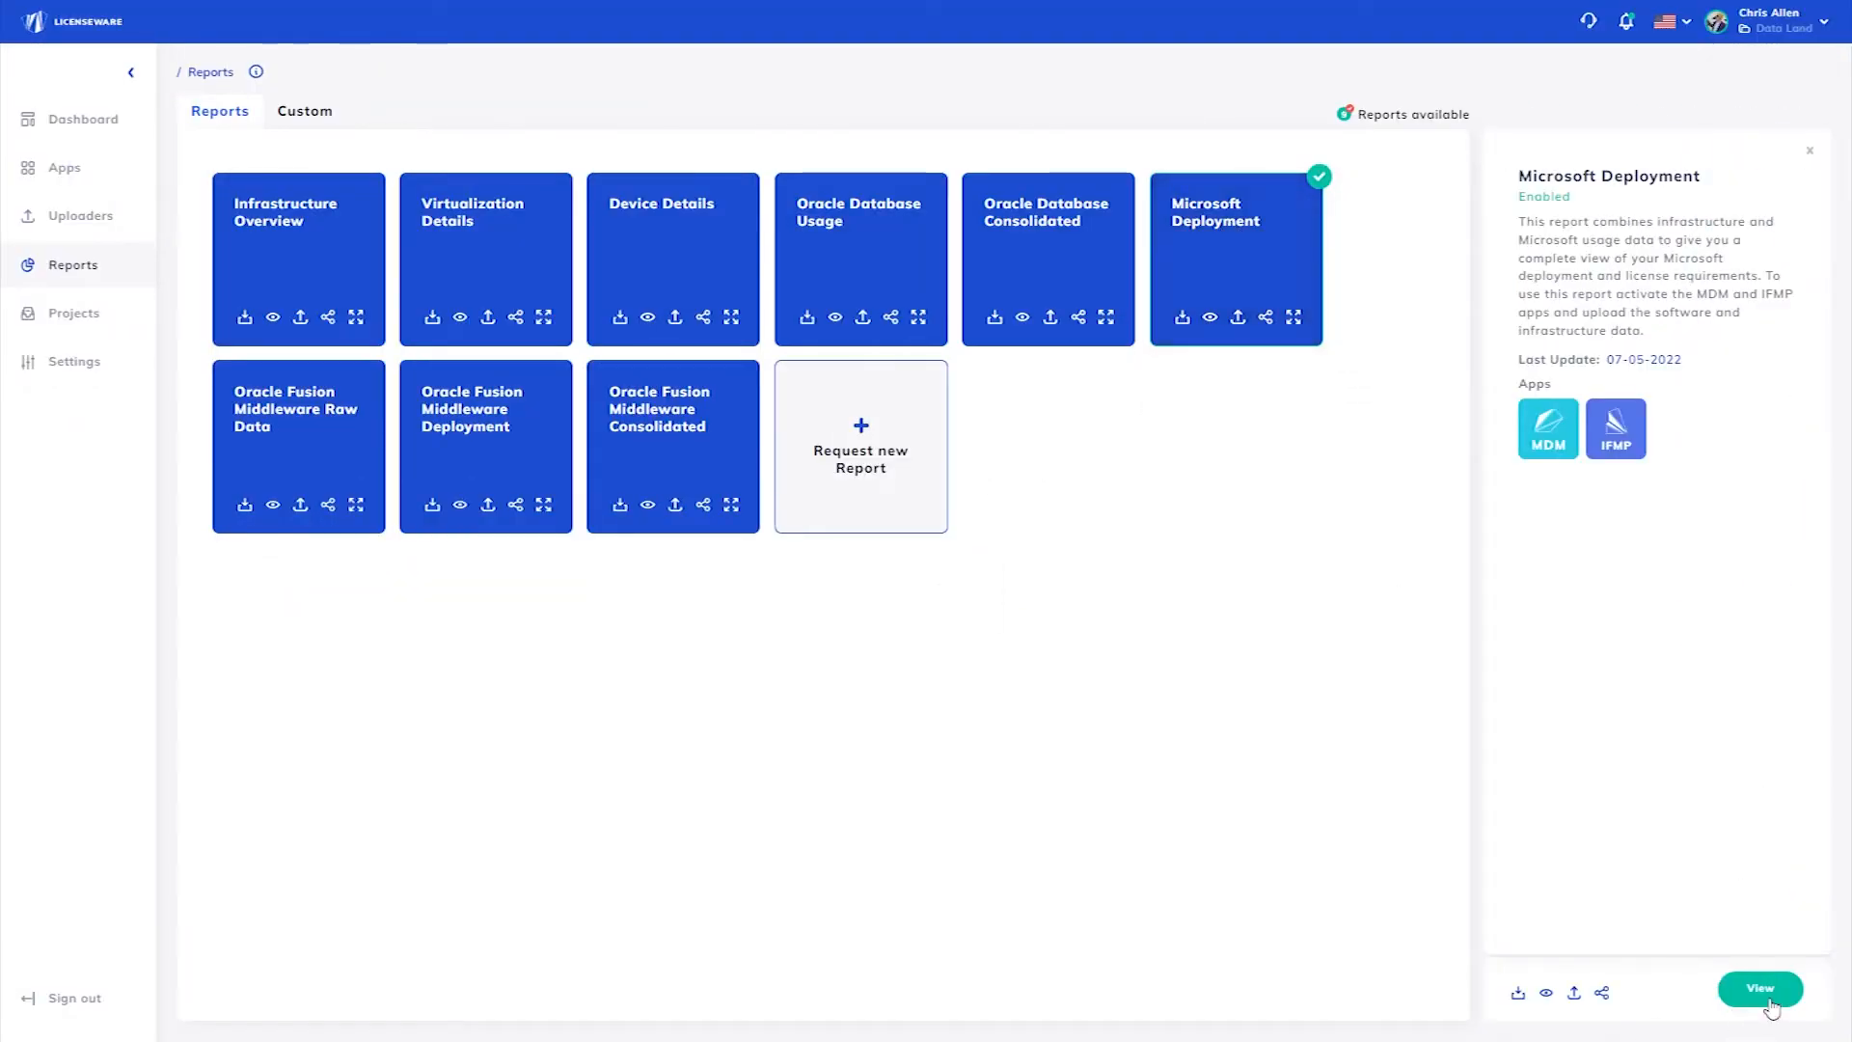
left_click(1758, 989)
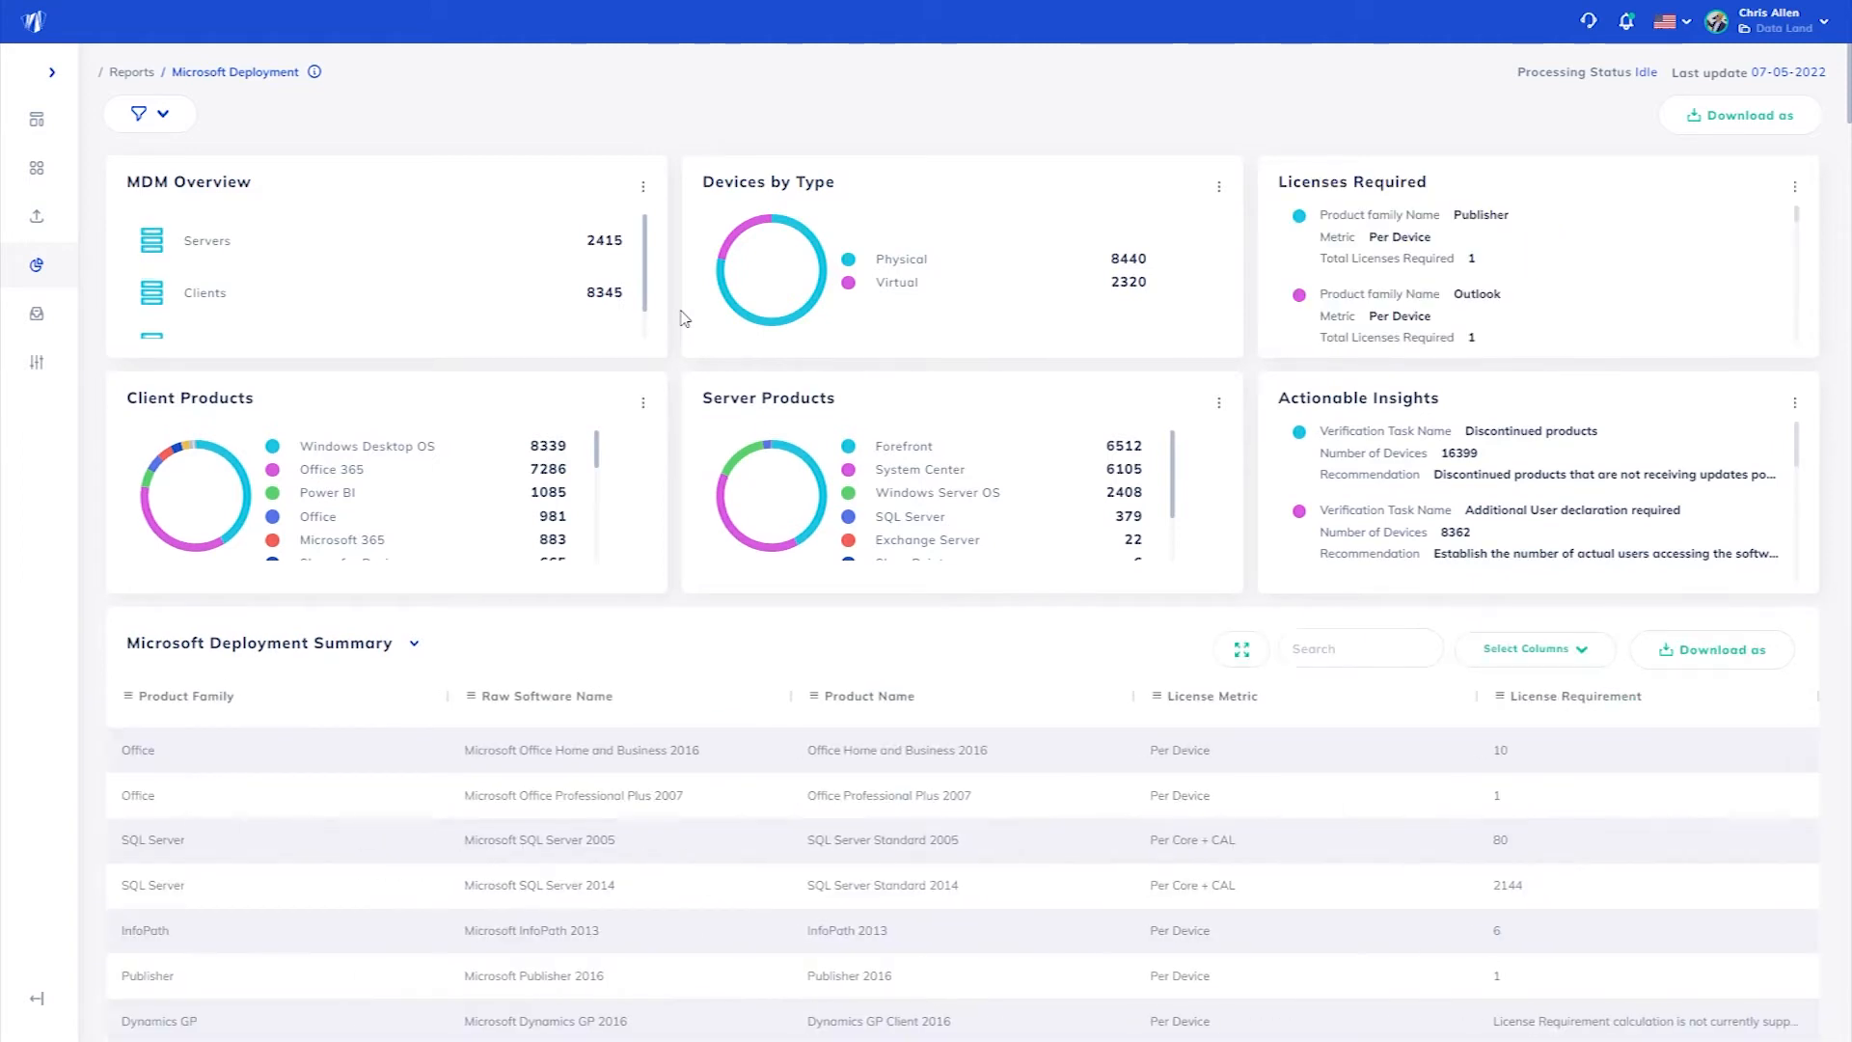
mouse_move(866, 242)
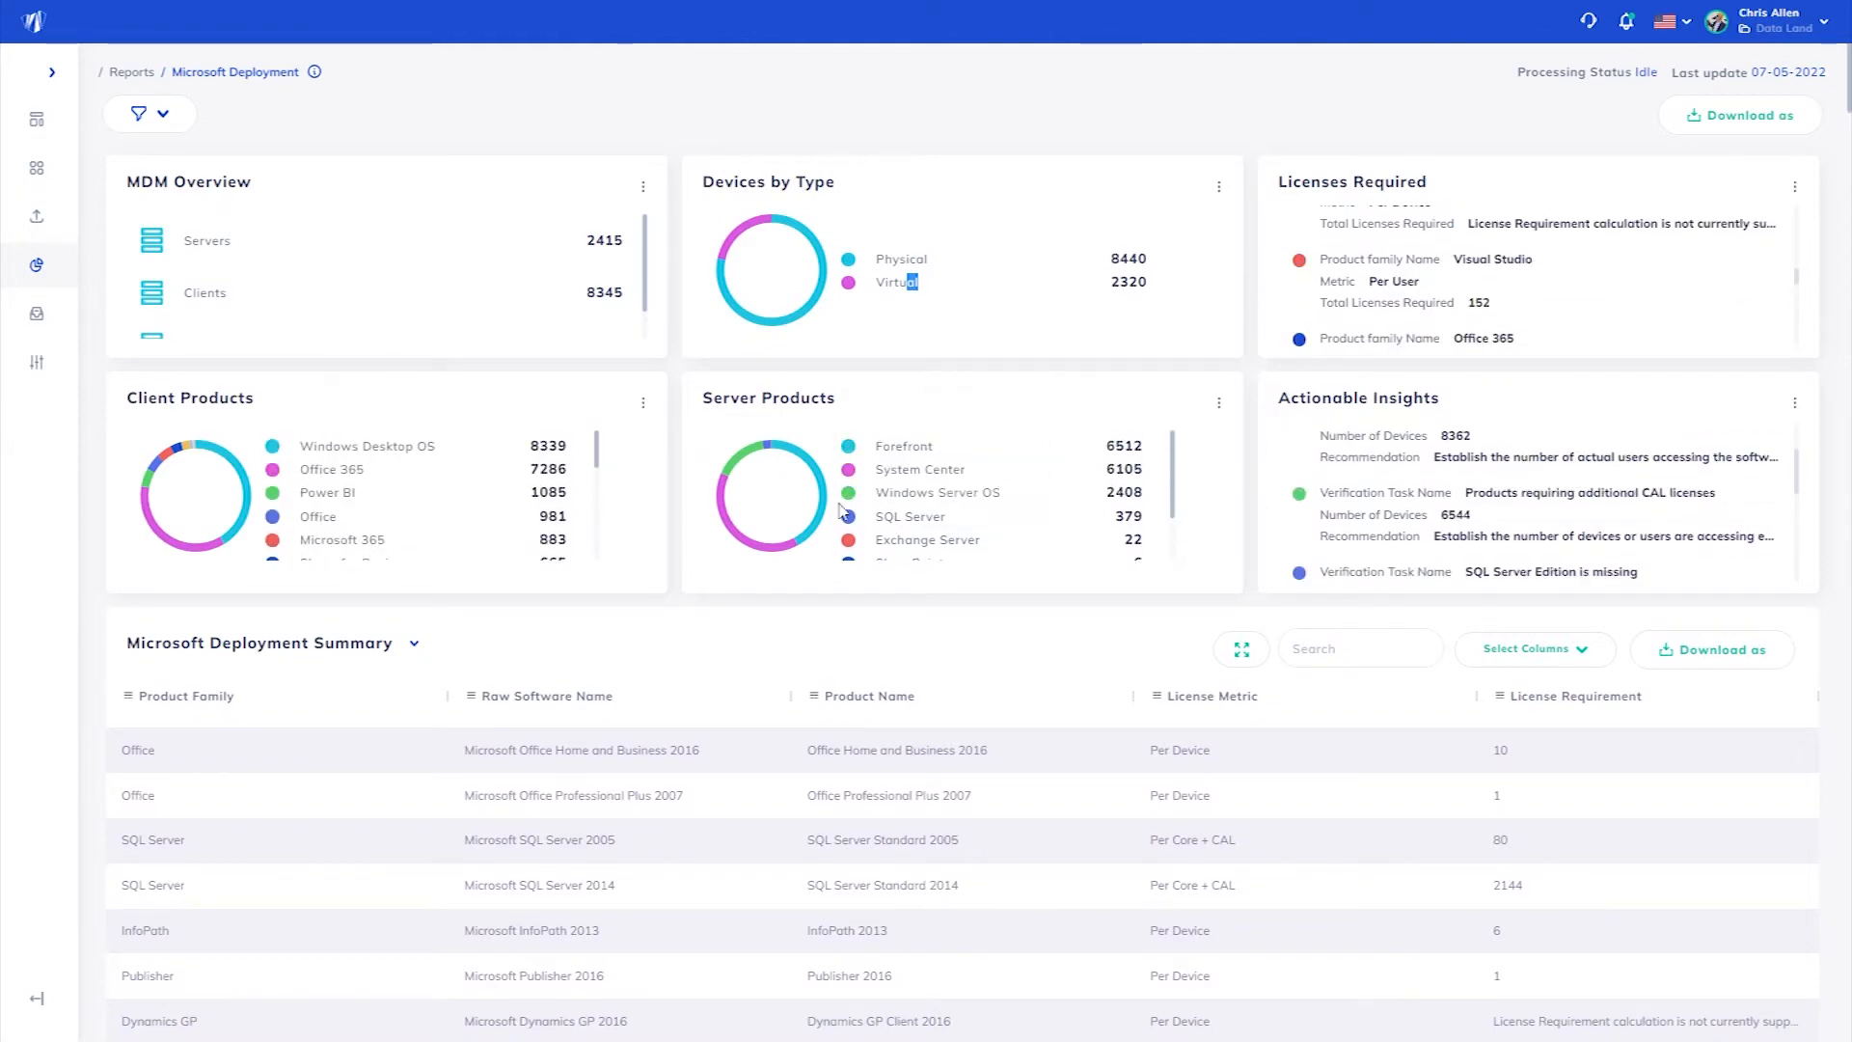
Search 'visu' in the Microsoft Deployment Summary table to show only Visual Studio products.
scroll("down", 3)
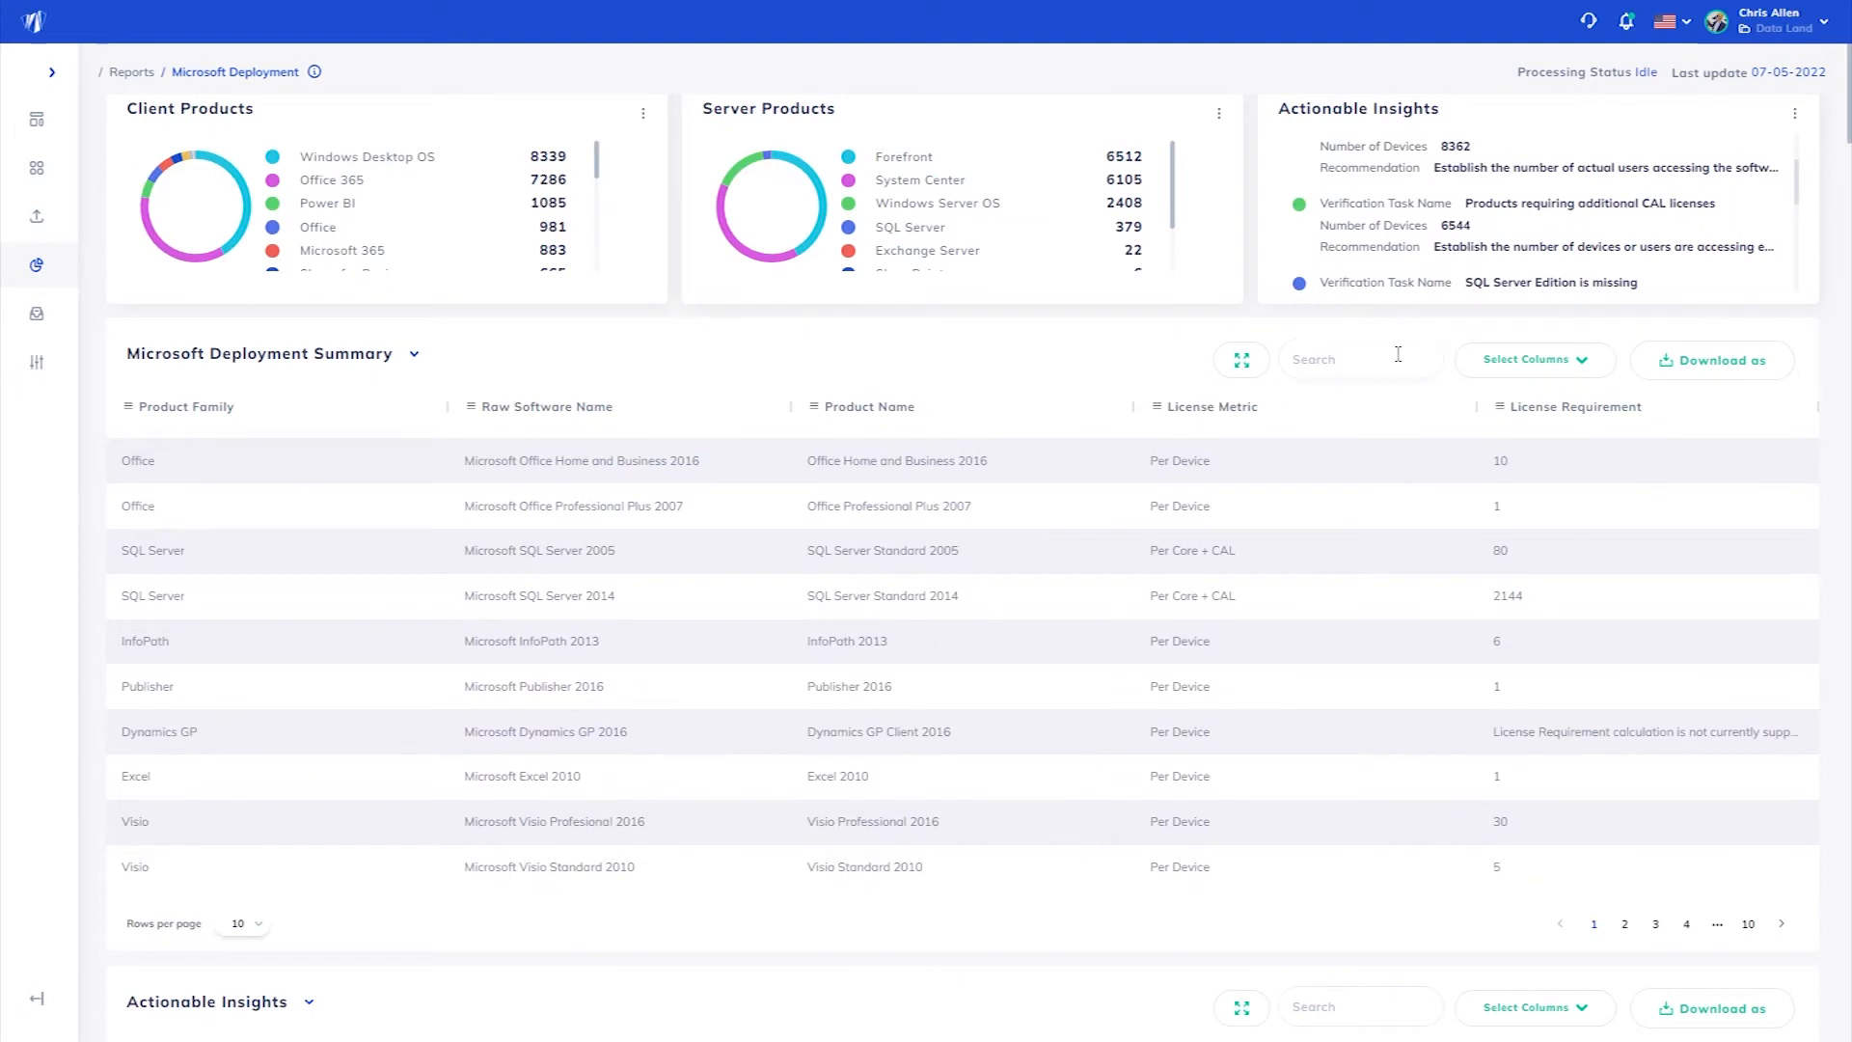
mouse_move(464, 504)
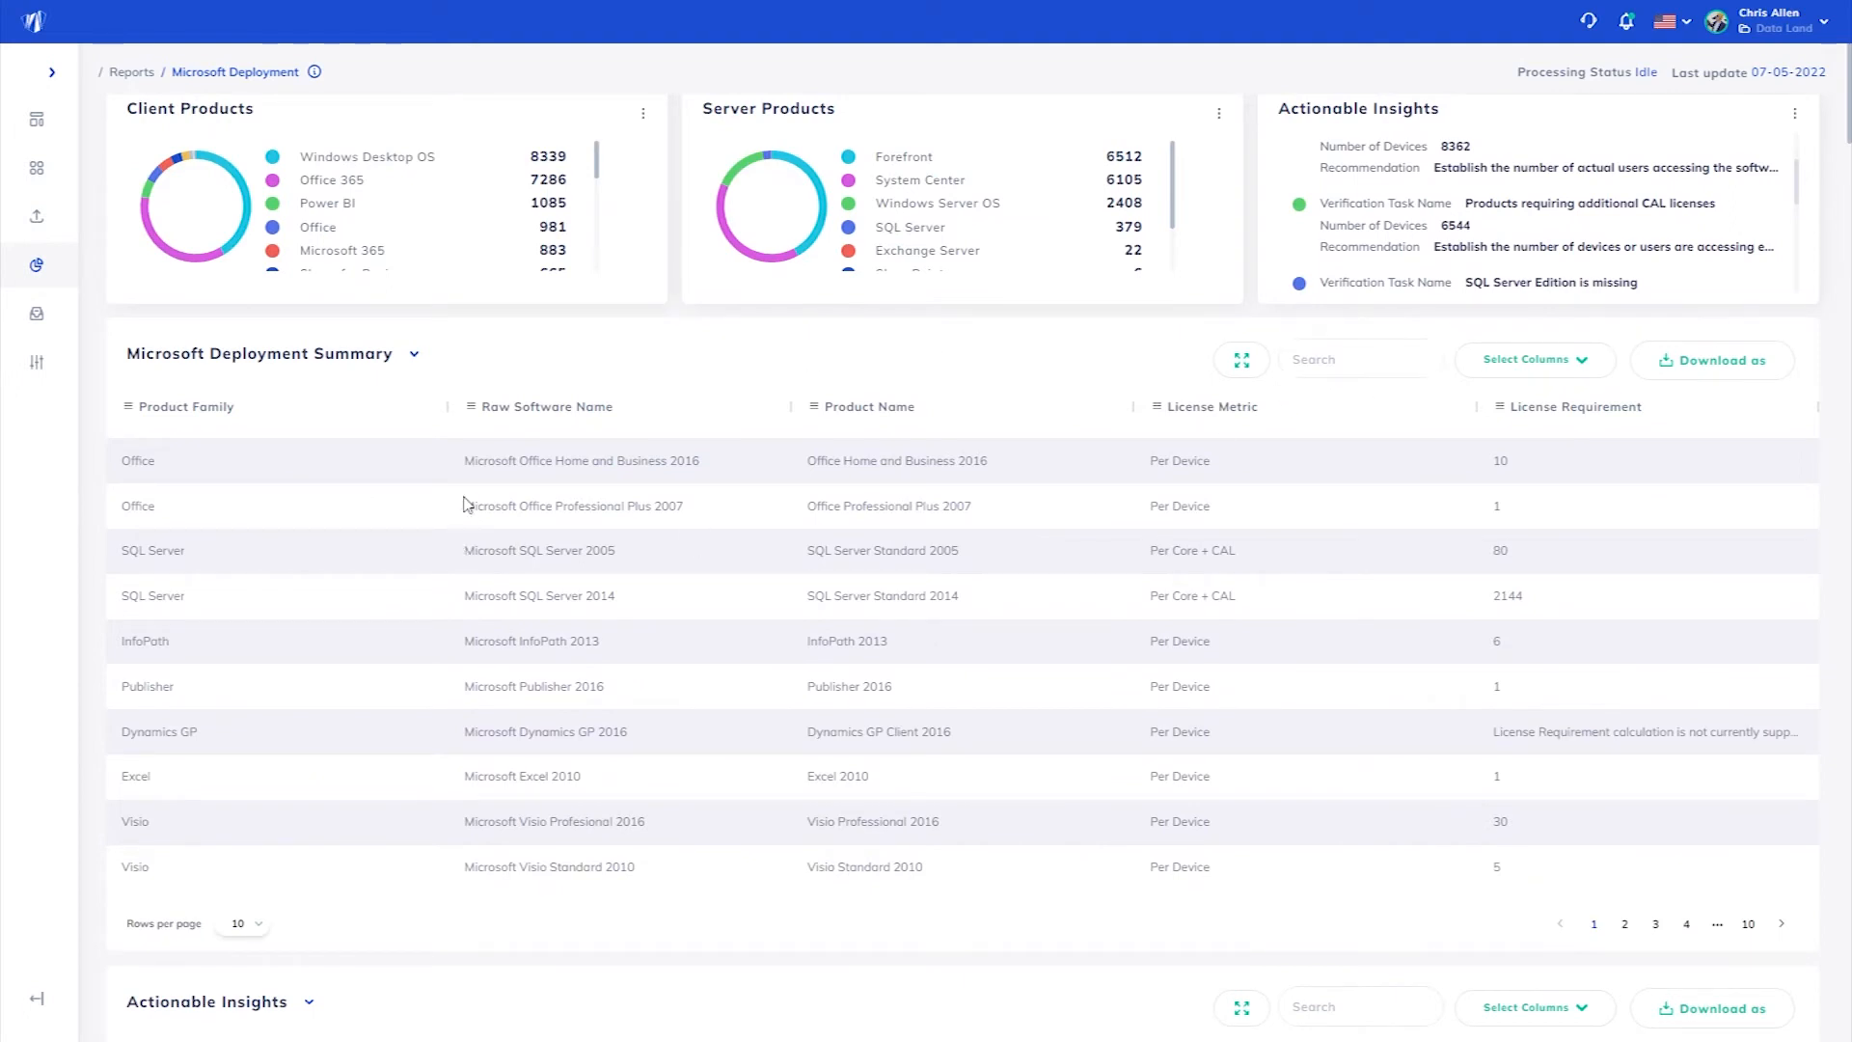
double_click(538, 461)
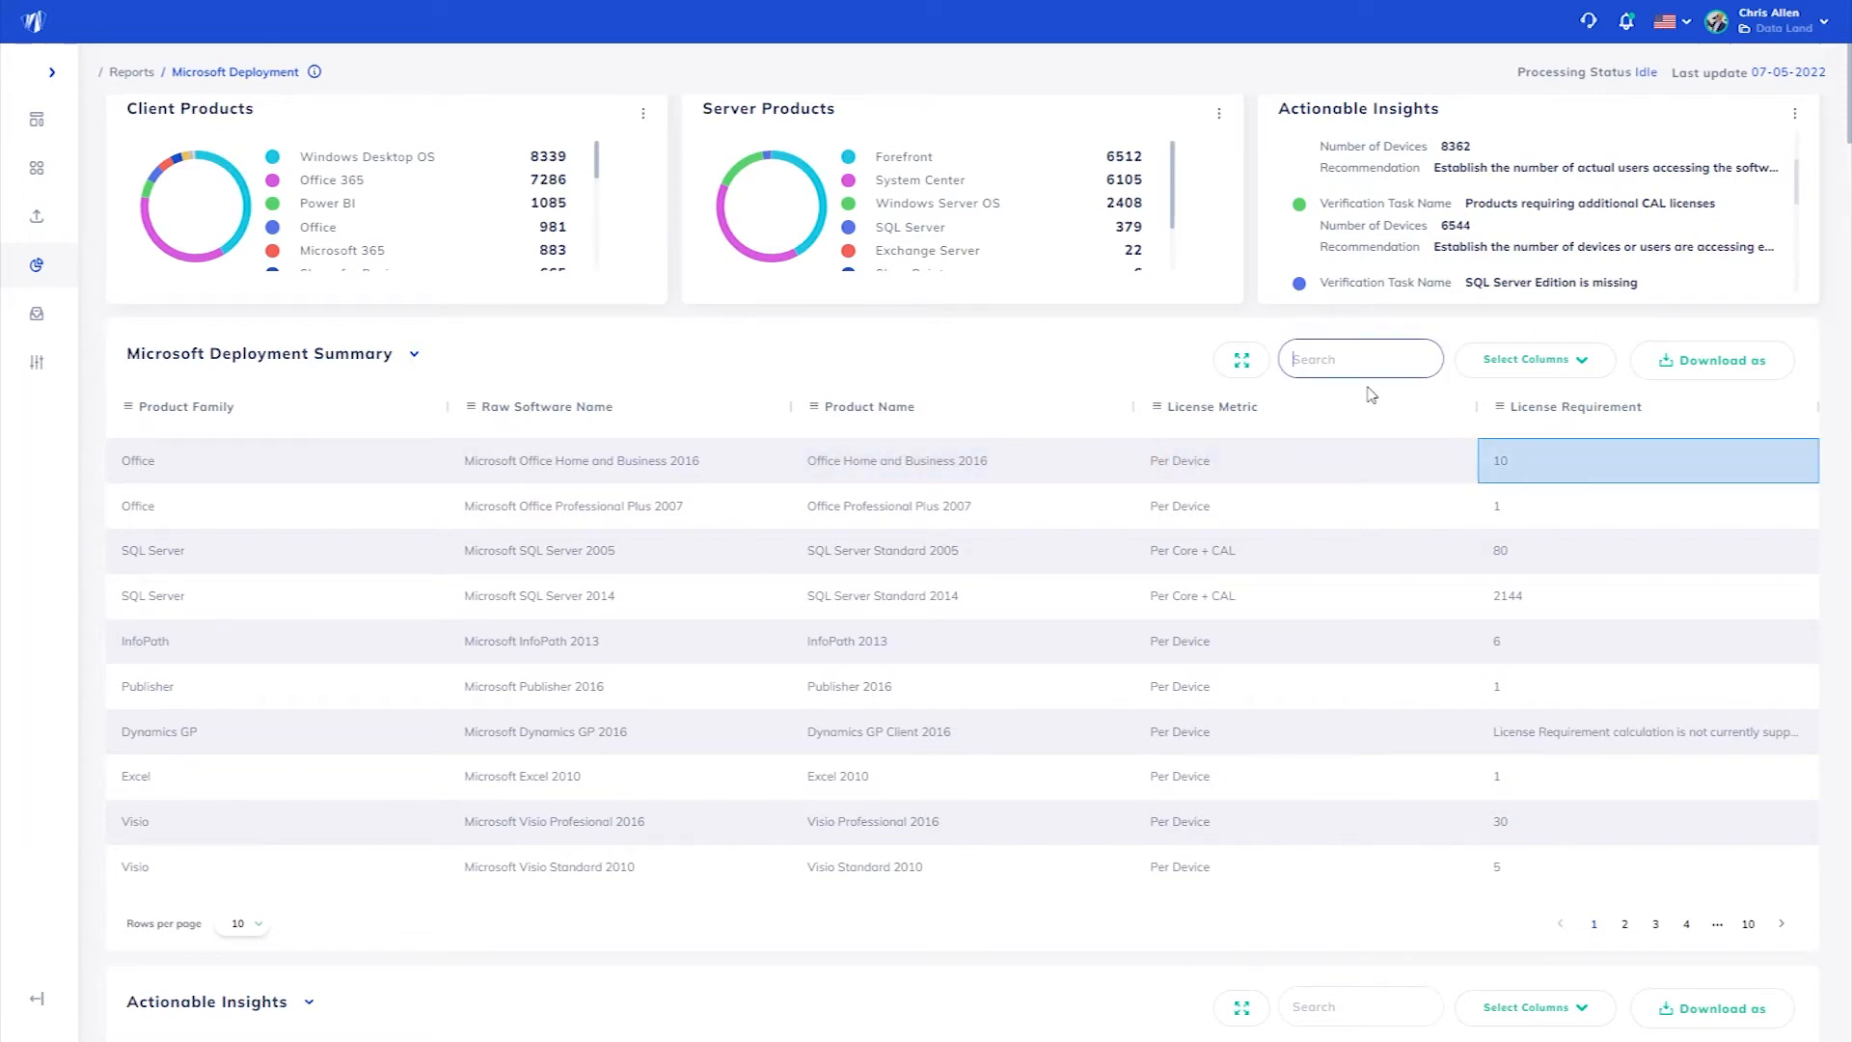
type("visu")
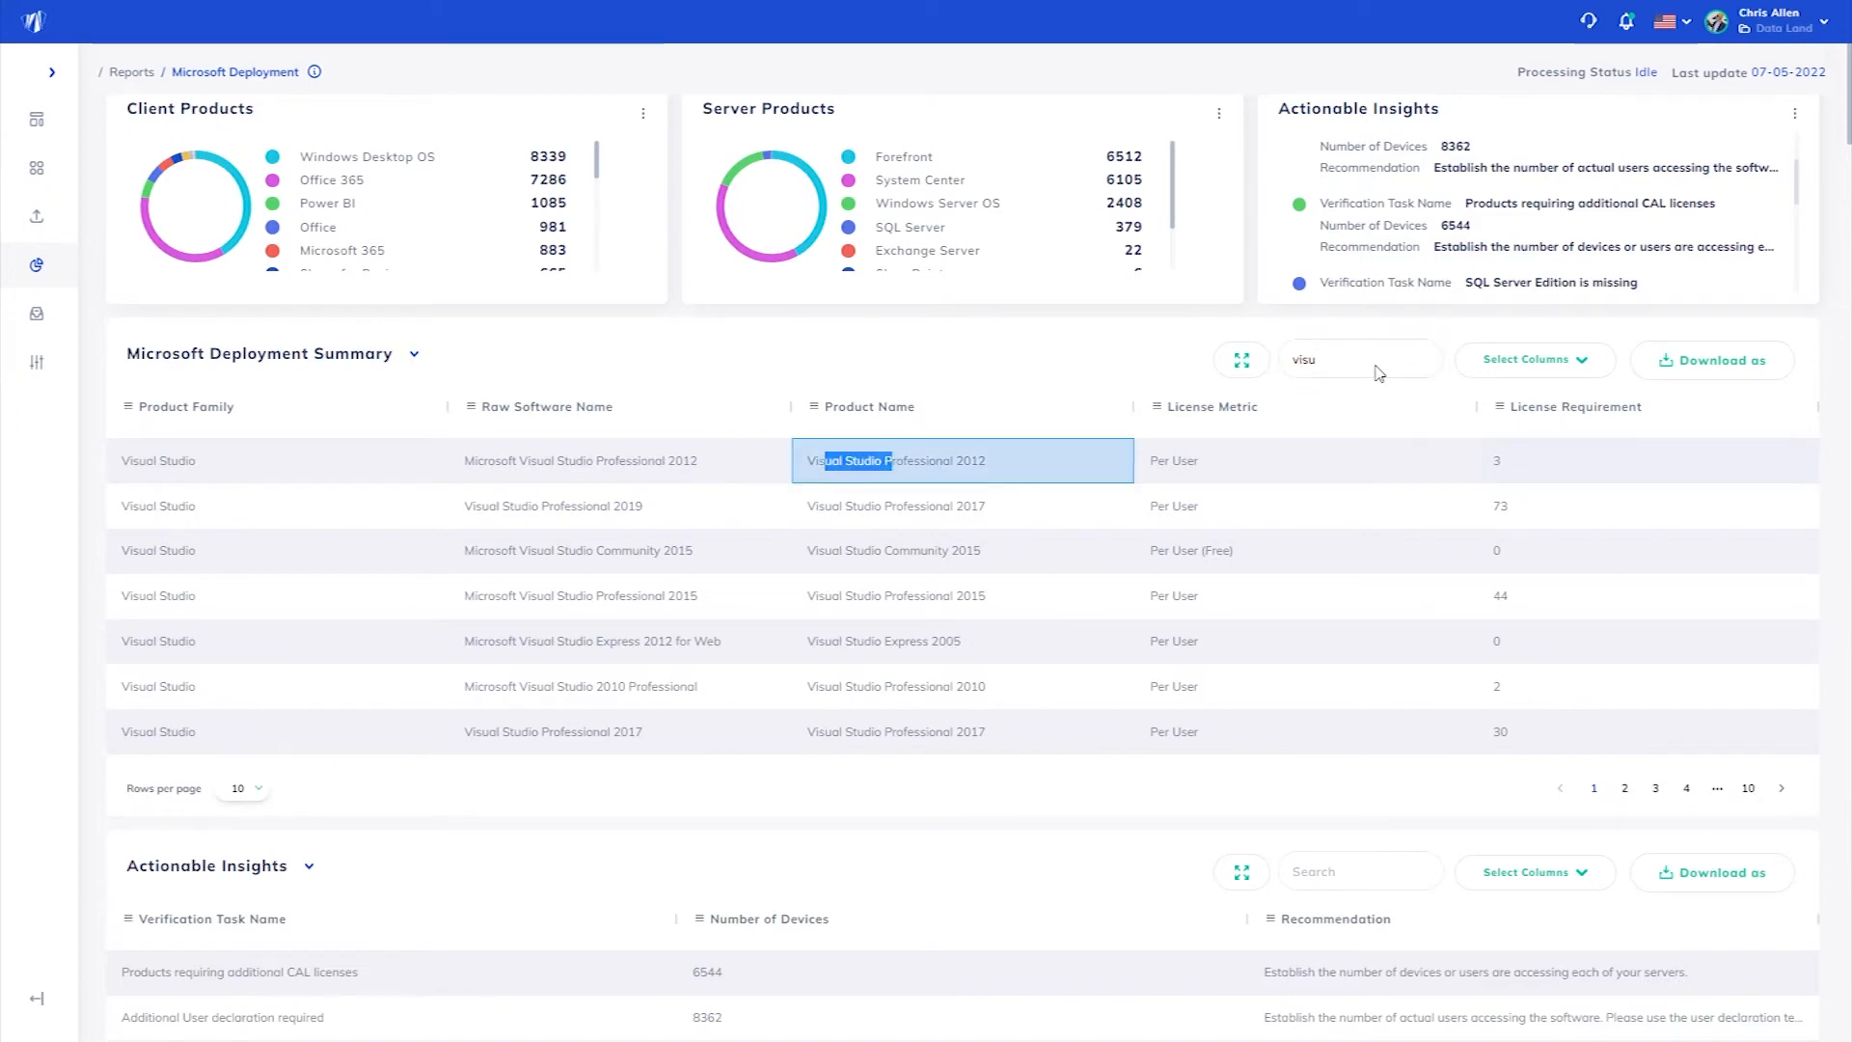
scroll("down", 3)
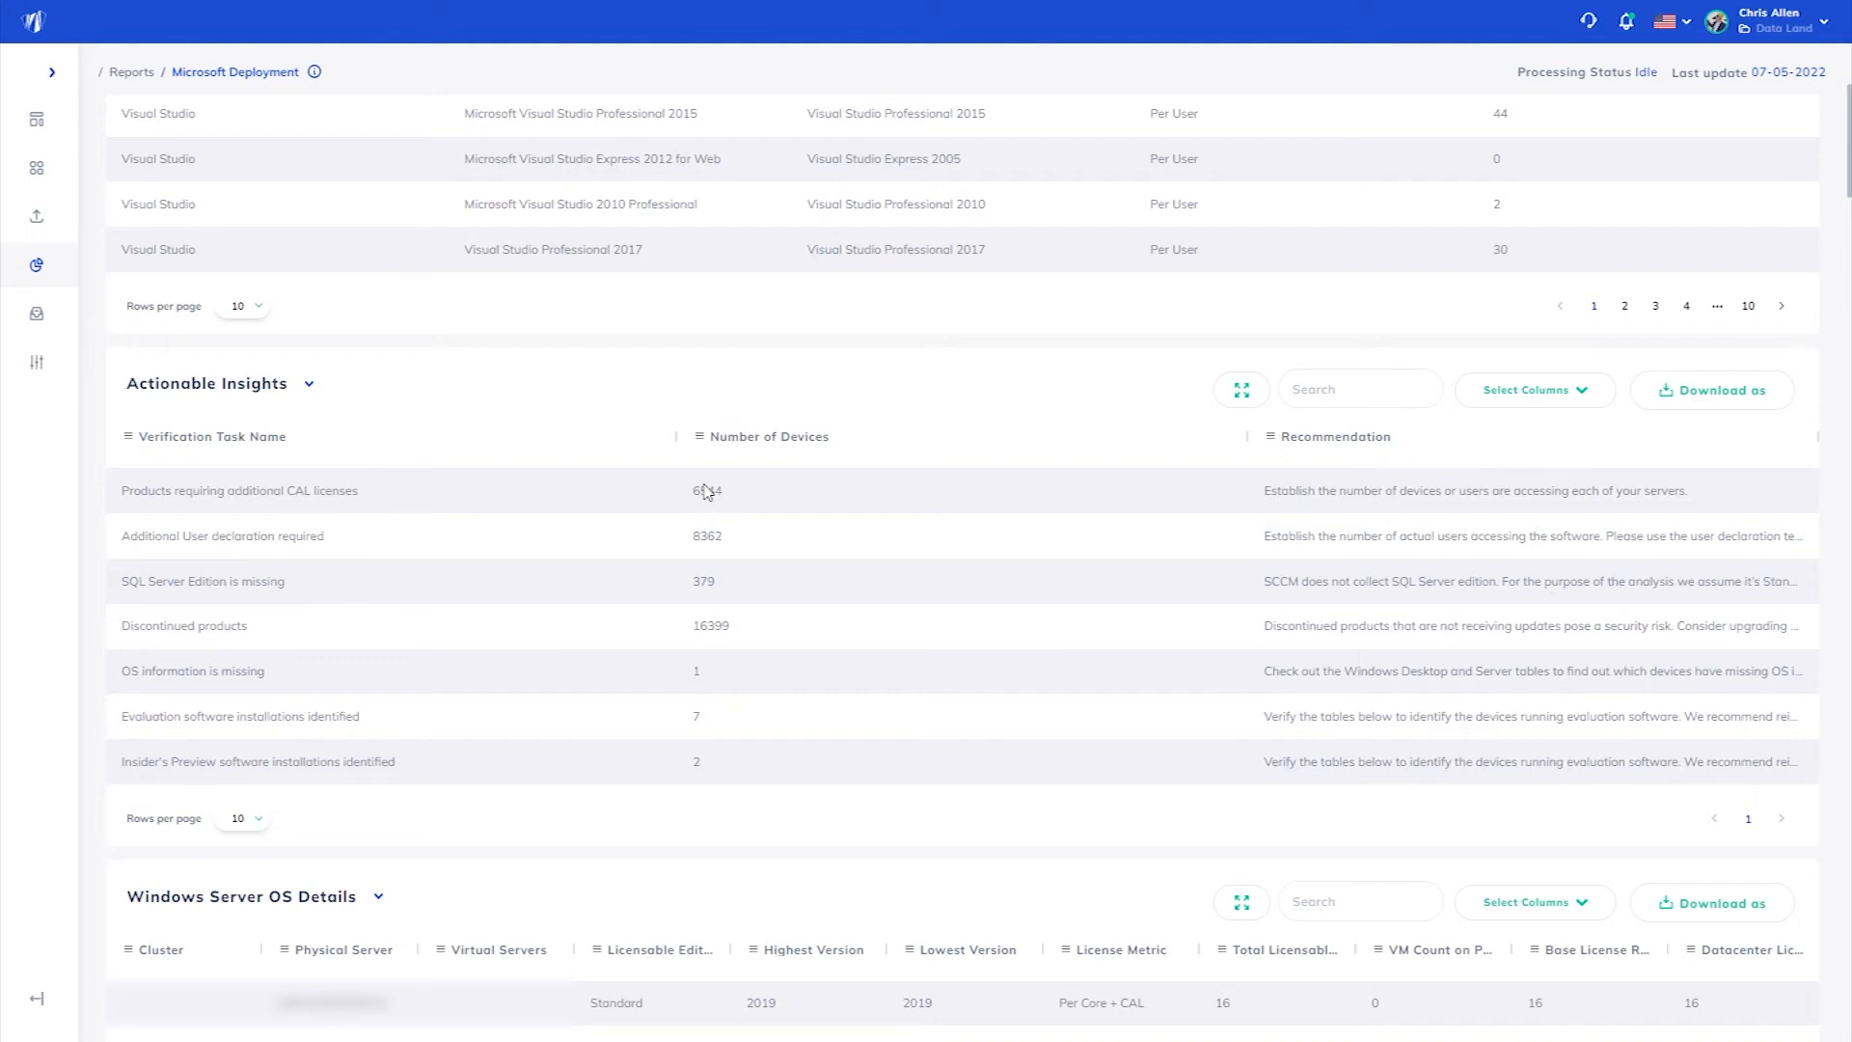
mouse_move(258, 594)
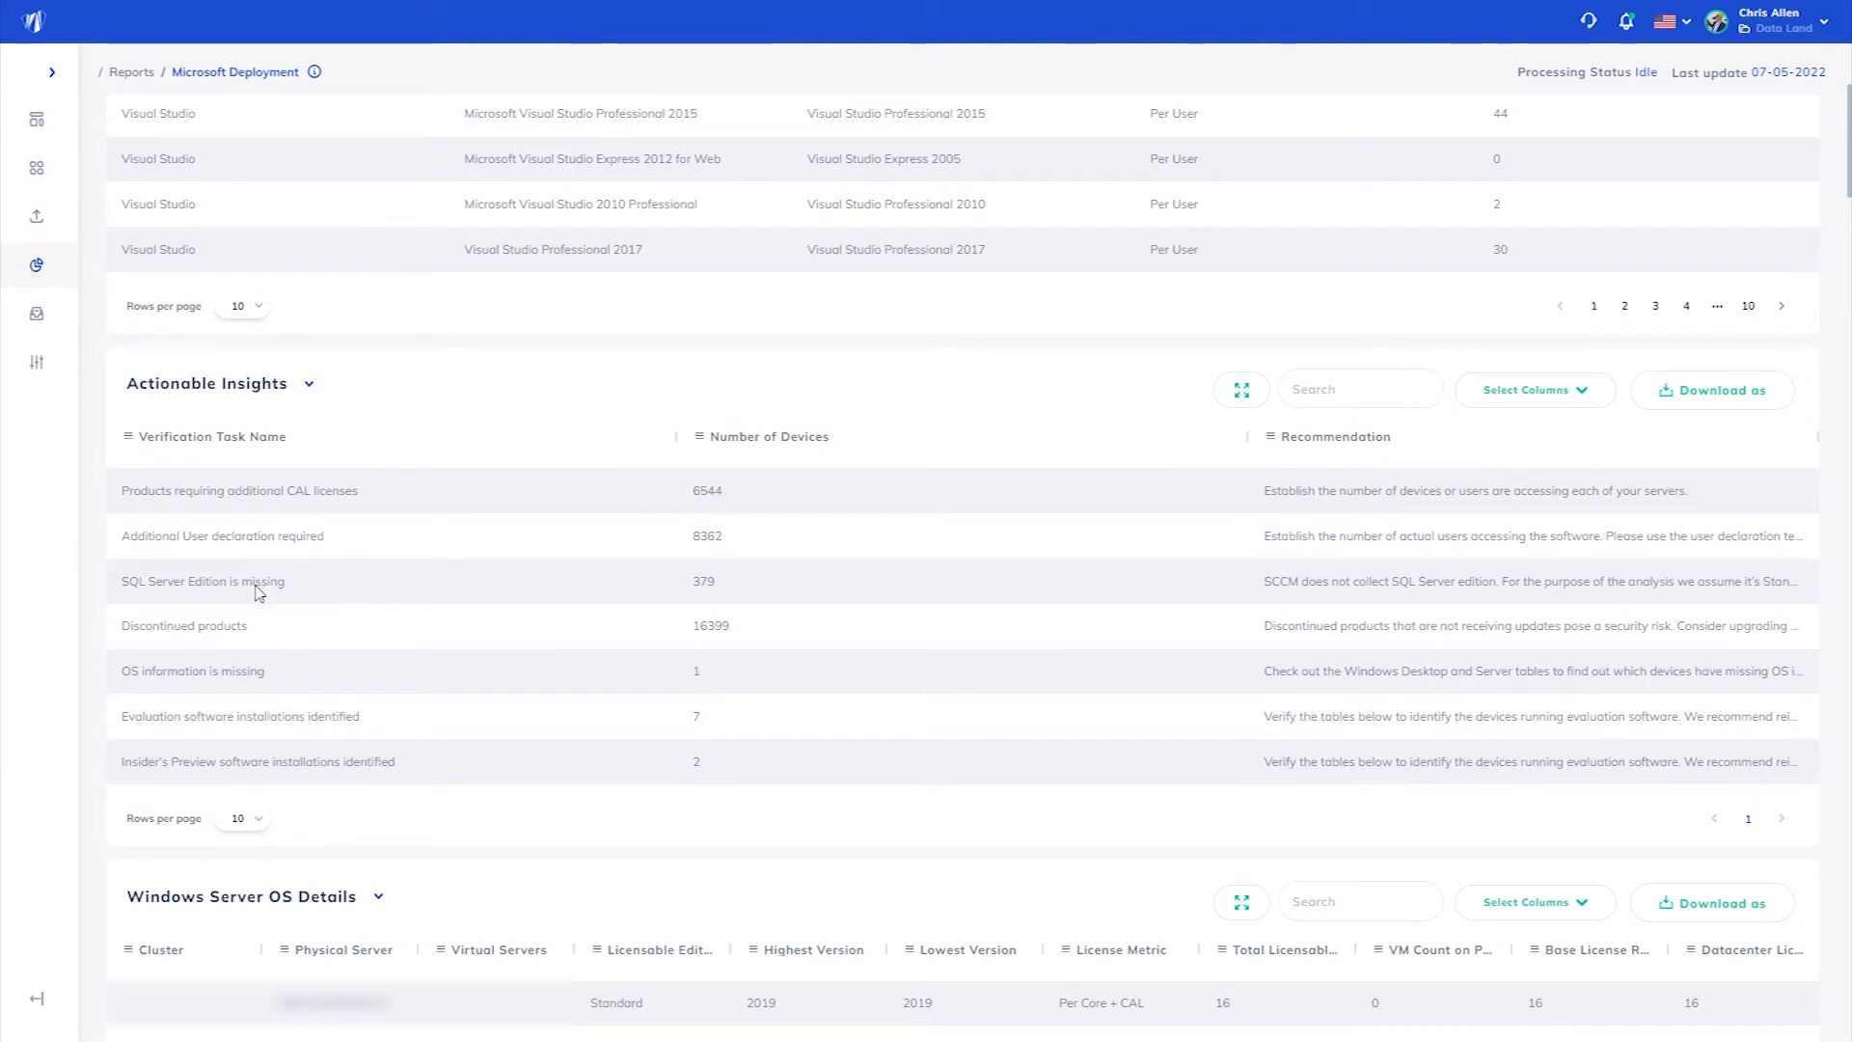
mouse_move(332, 622)
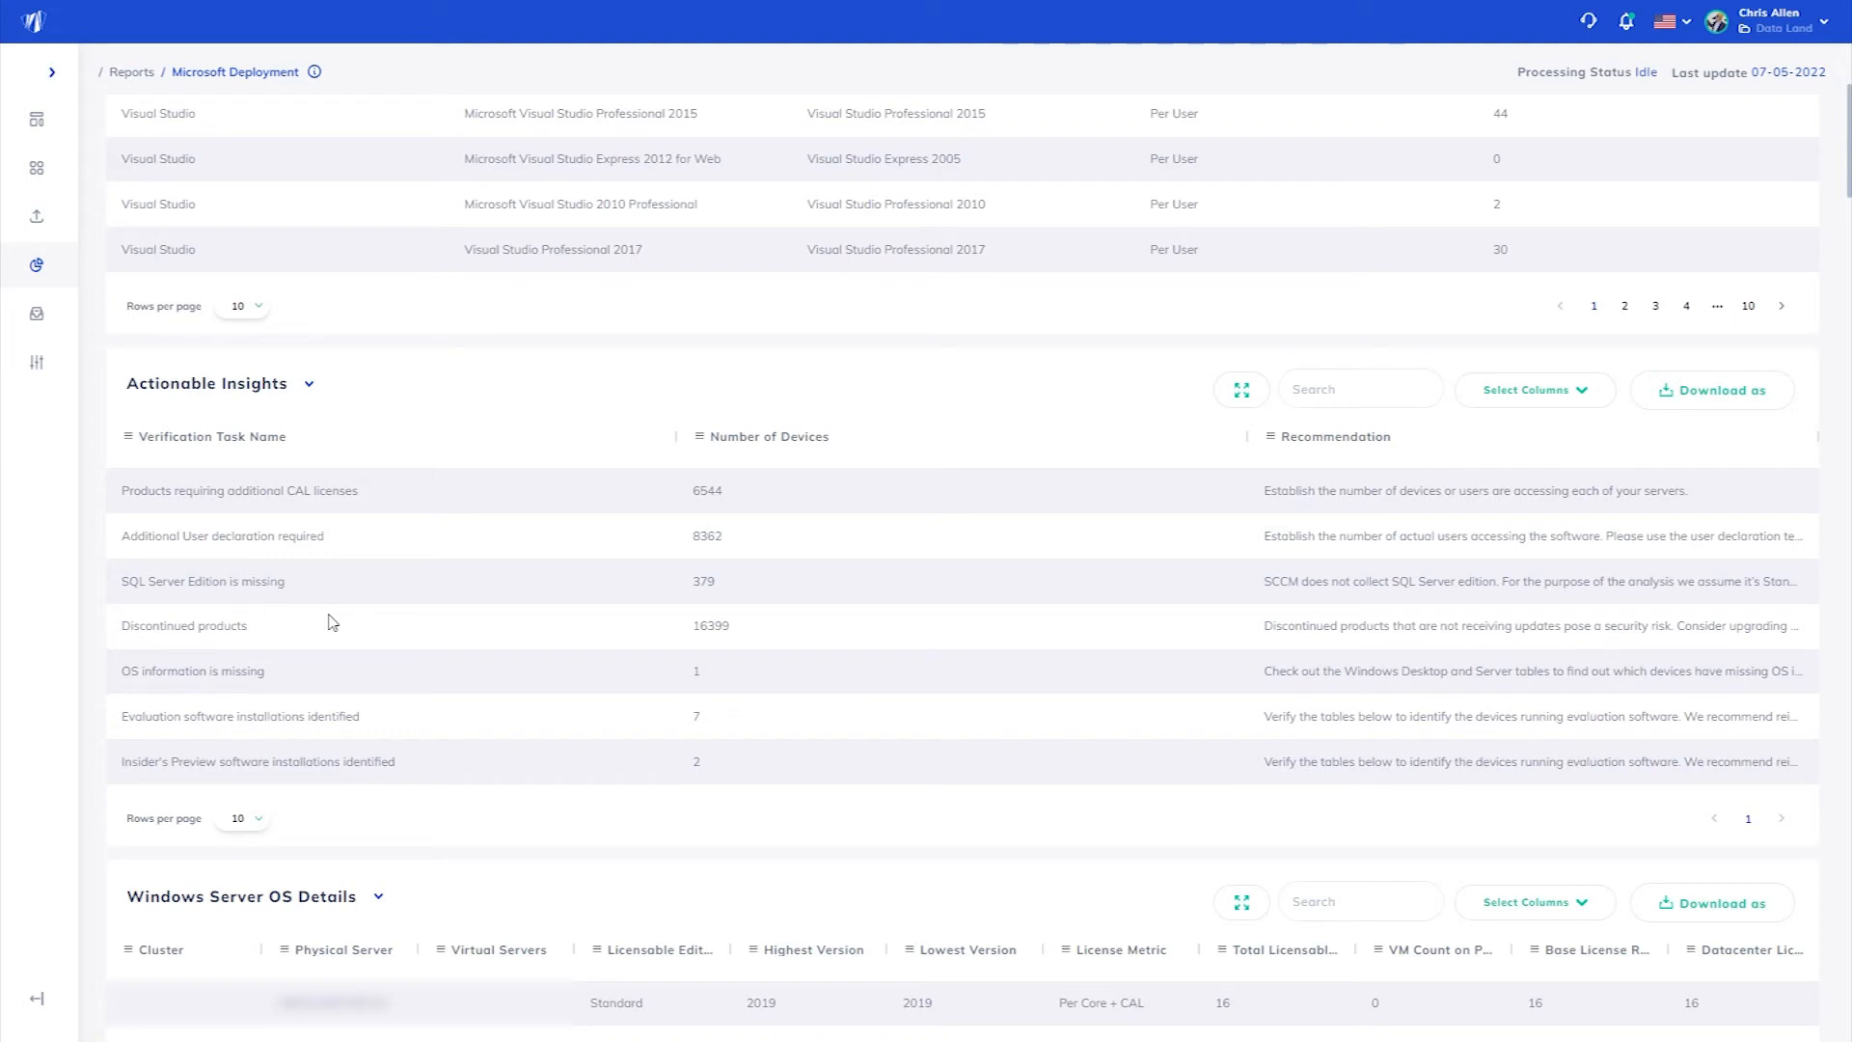
mouse_move(440, 715)
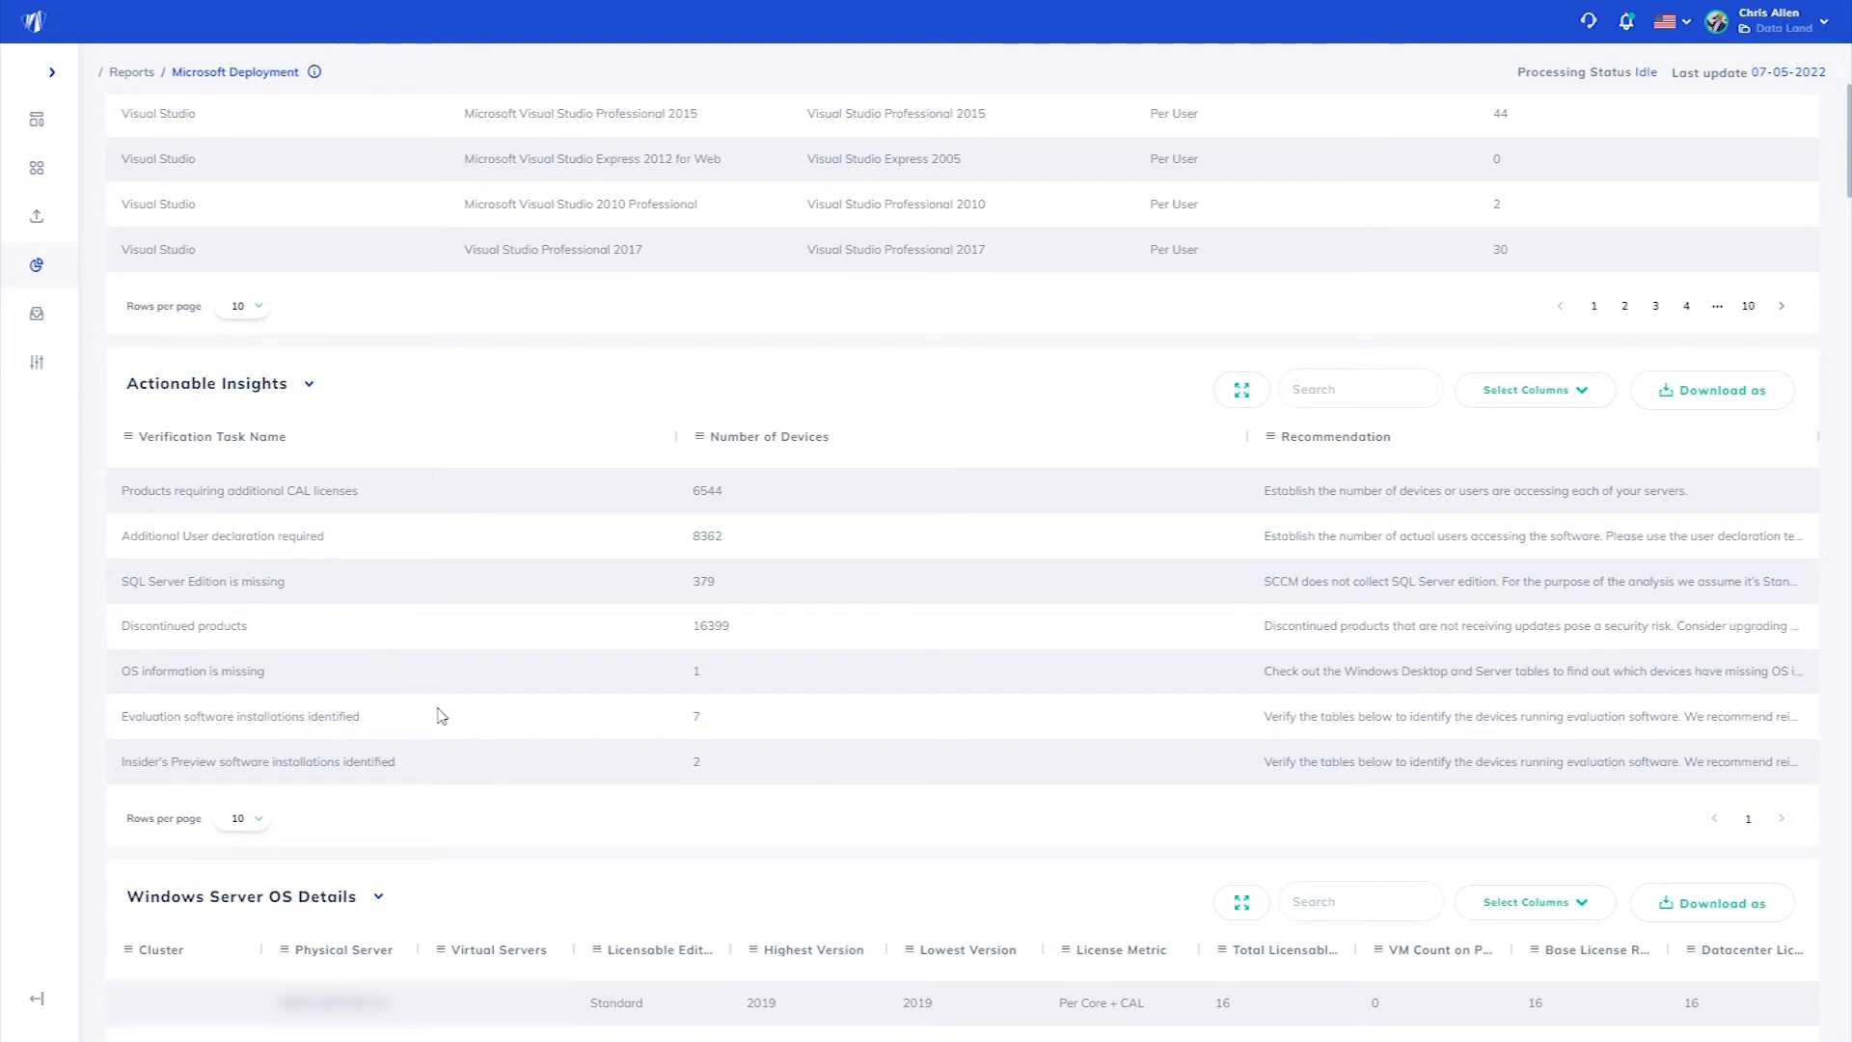
scroll("down", 3)
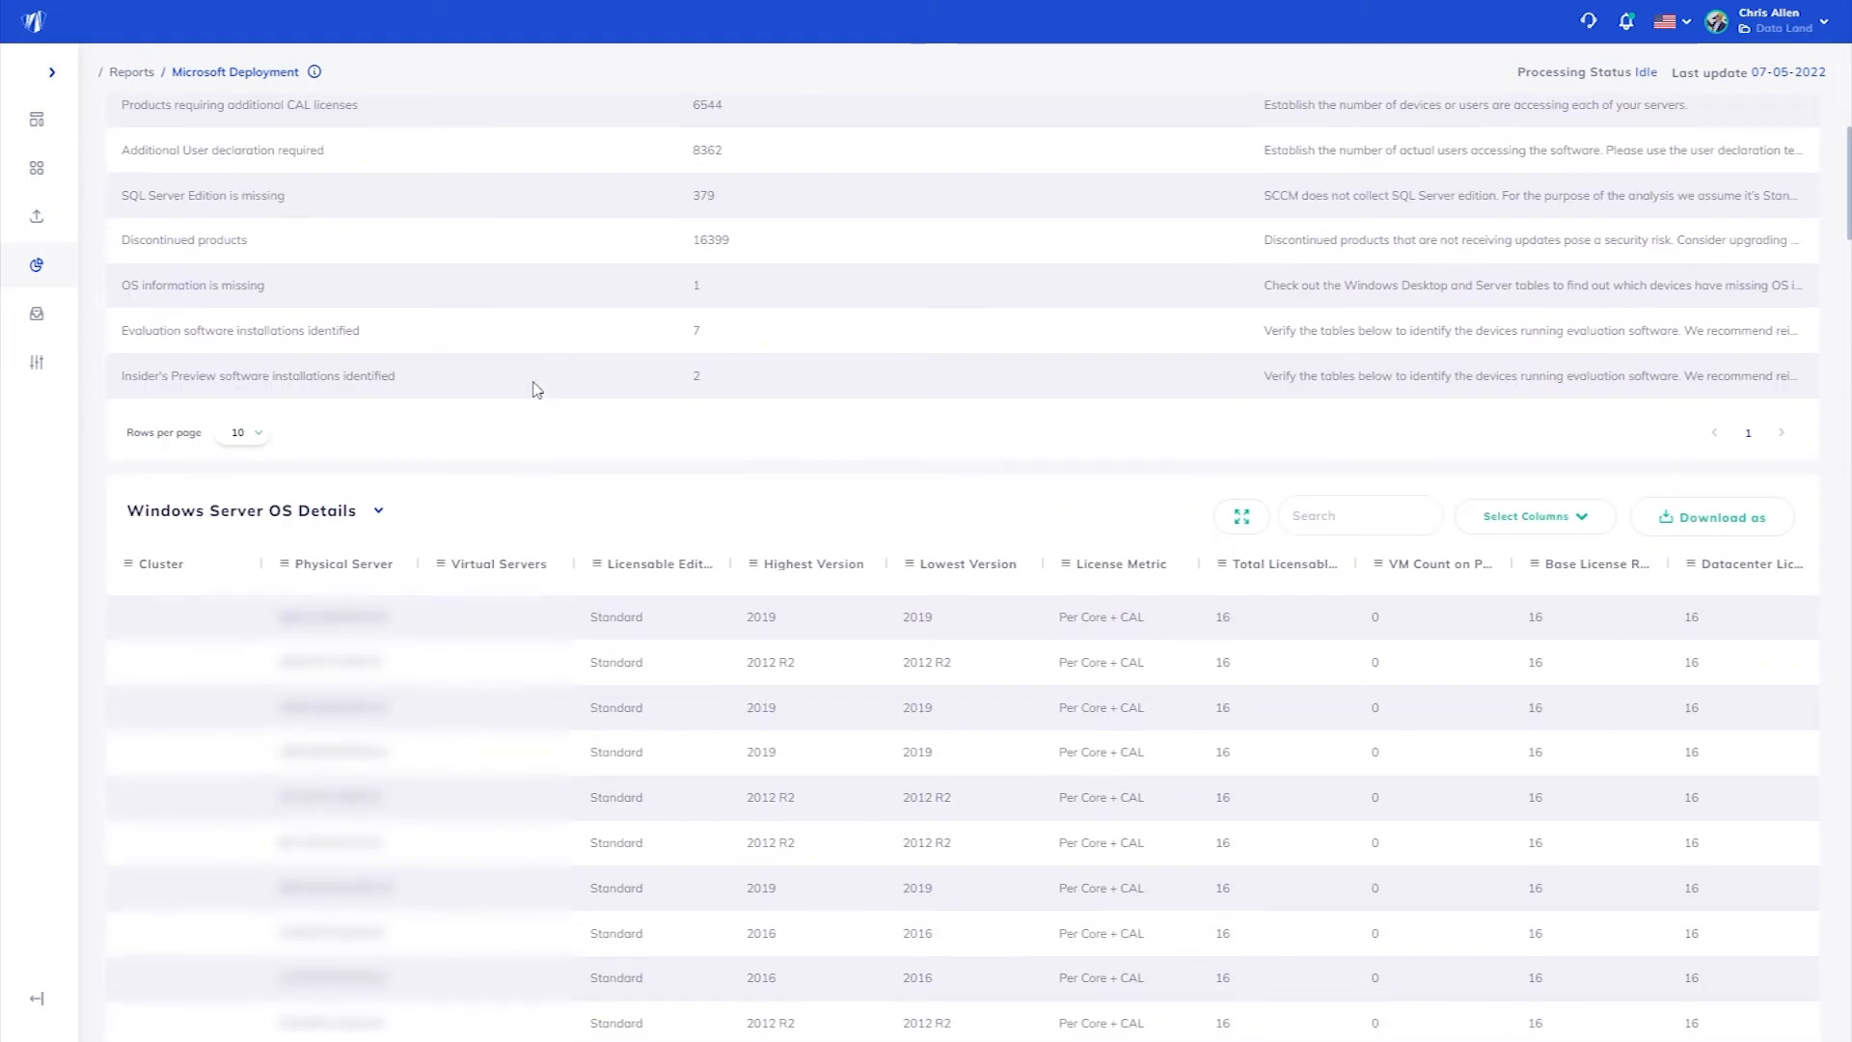
Sort the Windows Server OS Details table by Cluster in descending order.
scroll("down", 3)
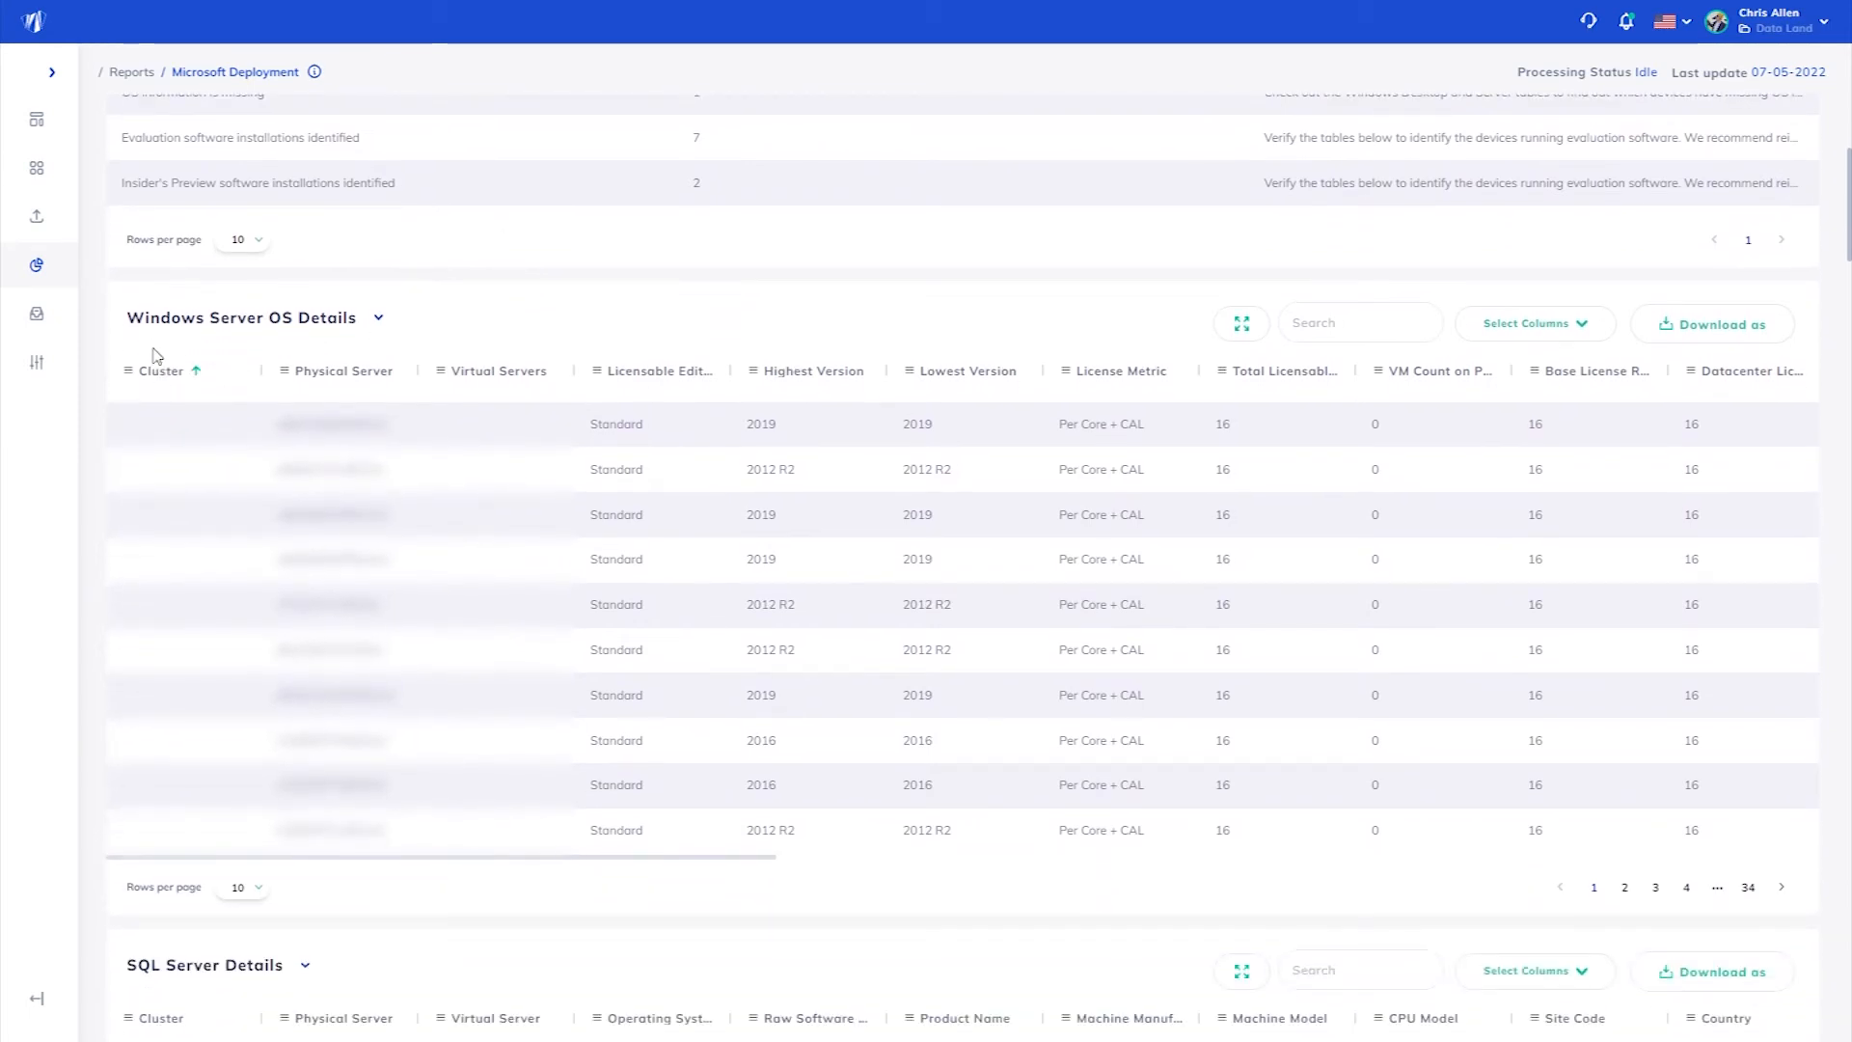
left_click(159, 370)
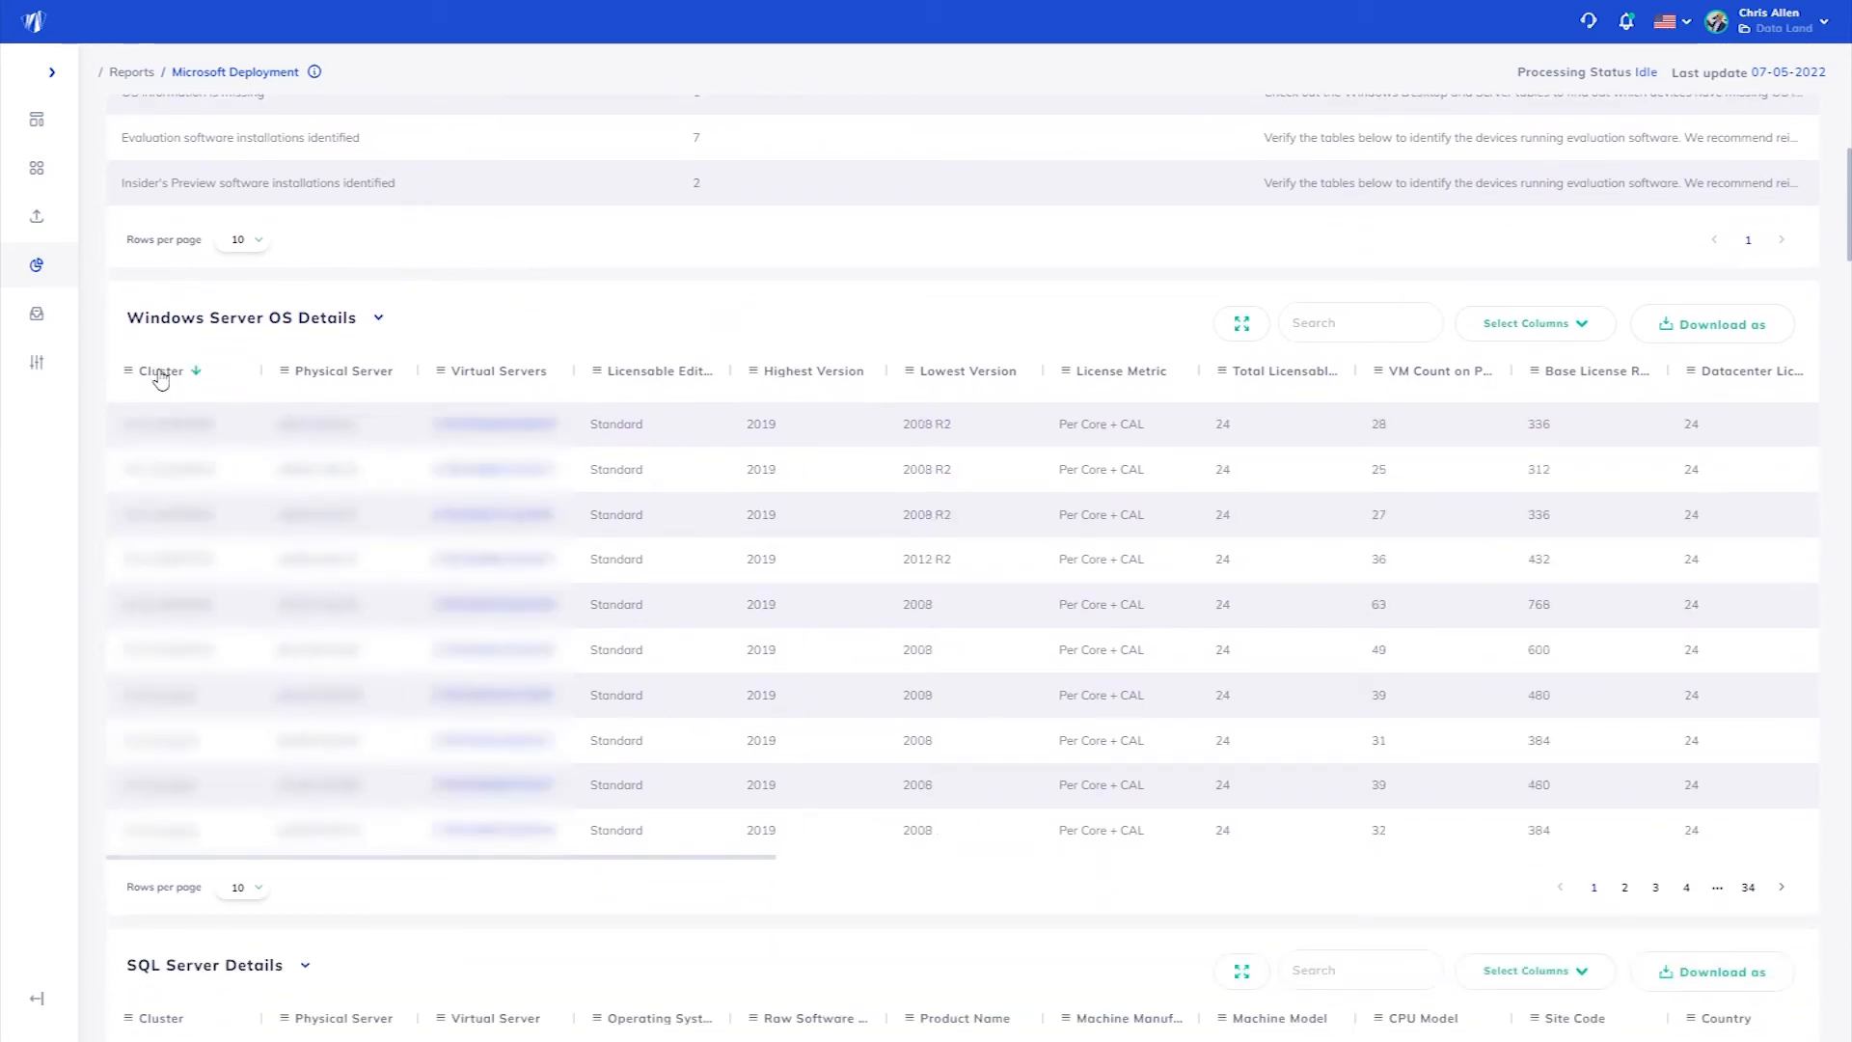
left_click(162, 370)
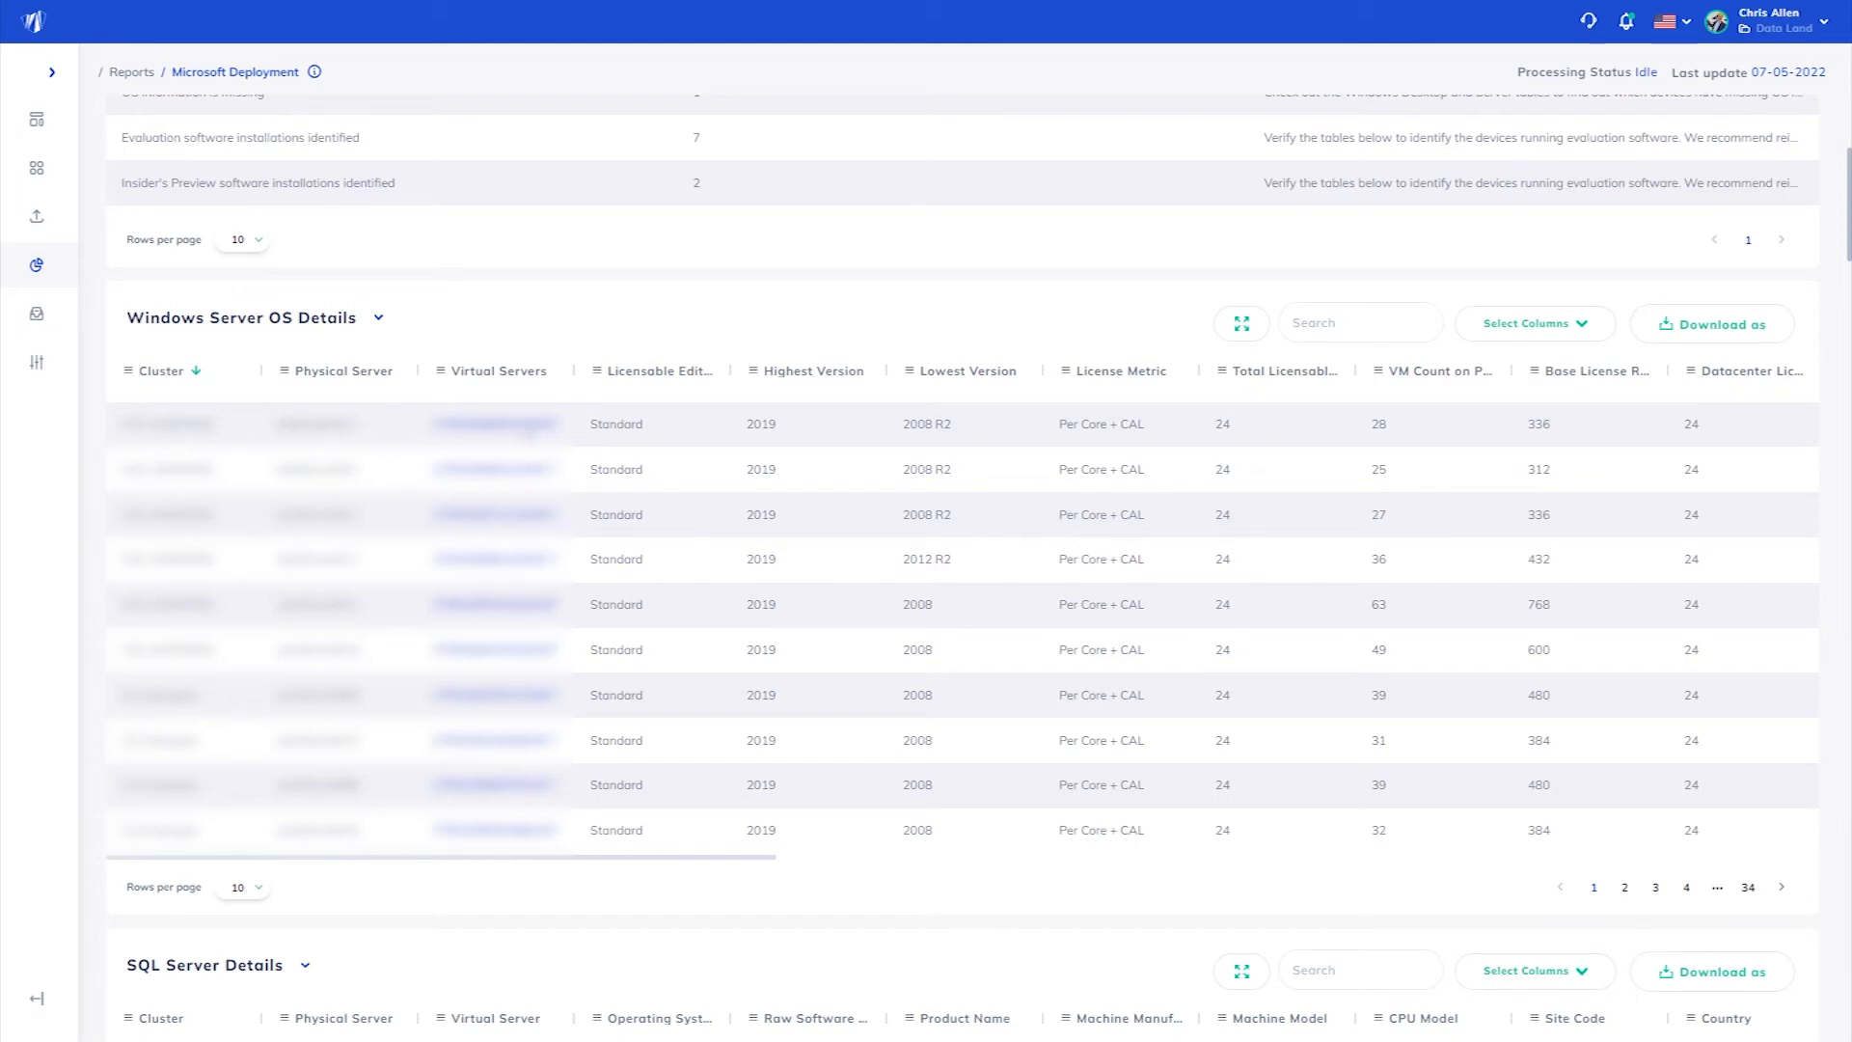
mouse_move(611, 341)
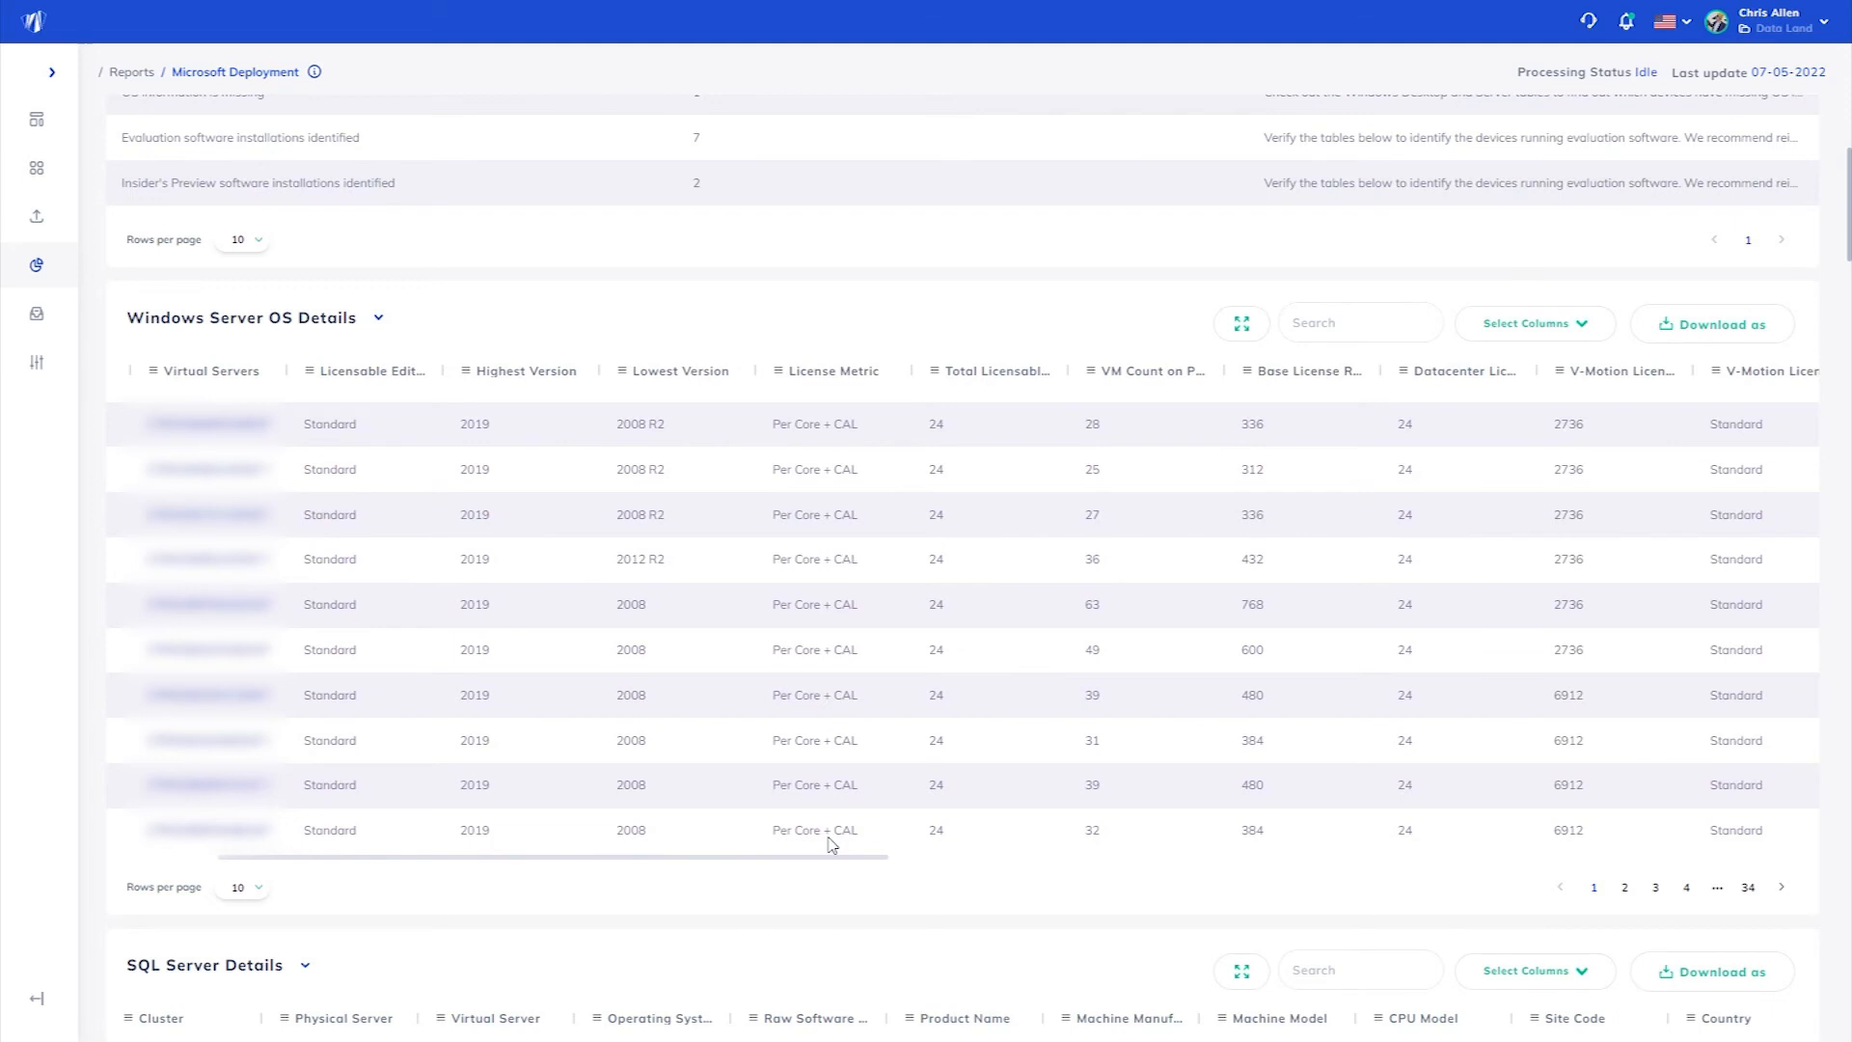
Scroll the Windows Server OS Details table right to review VM count and hardware columns.
scroll("right", 3)
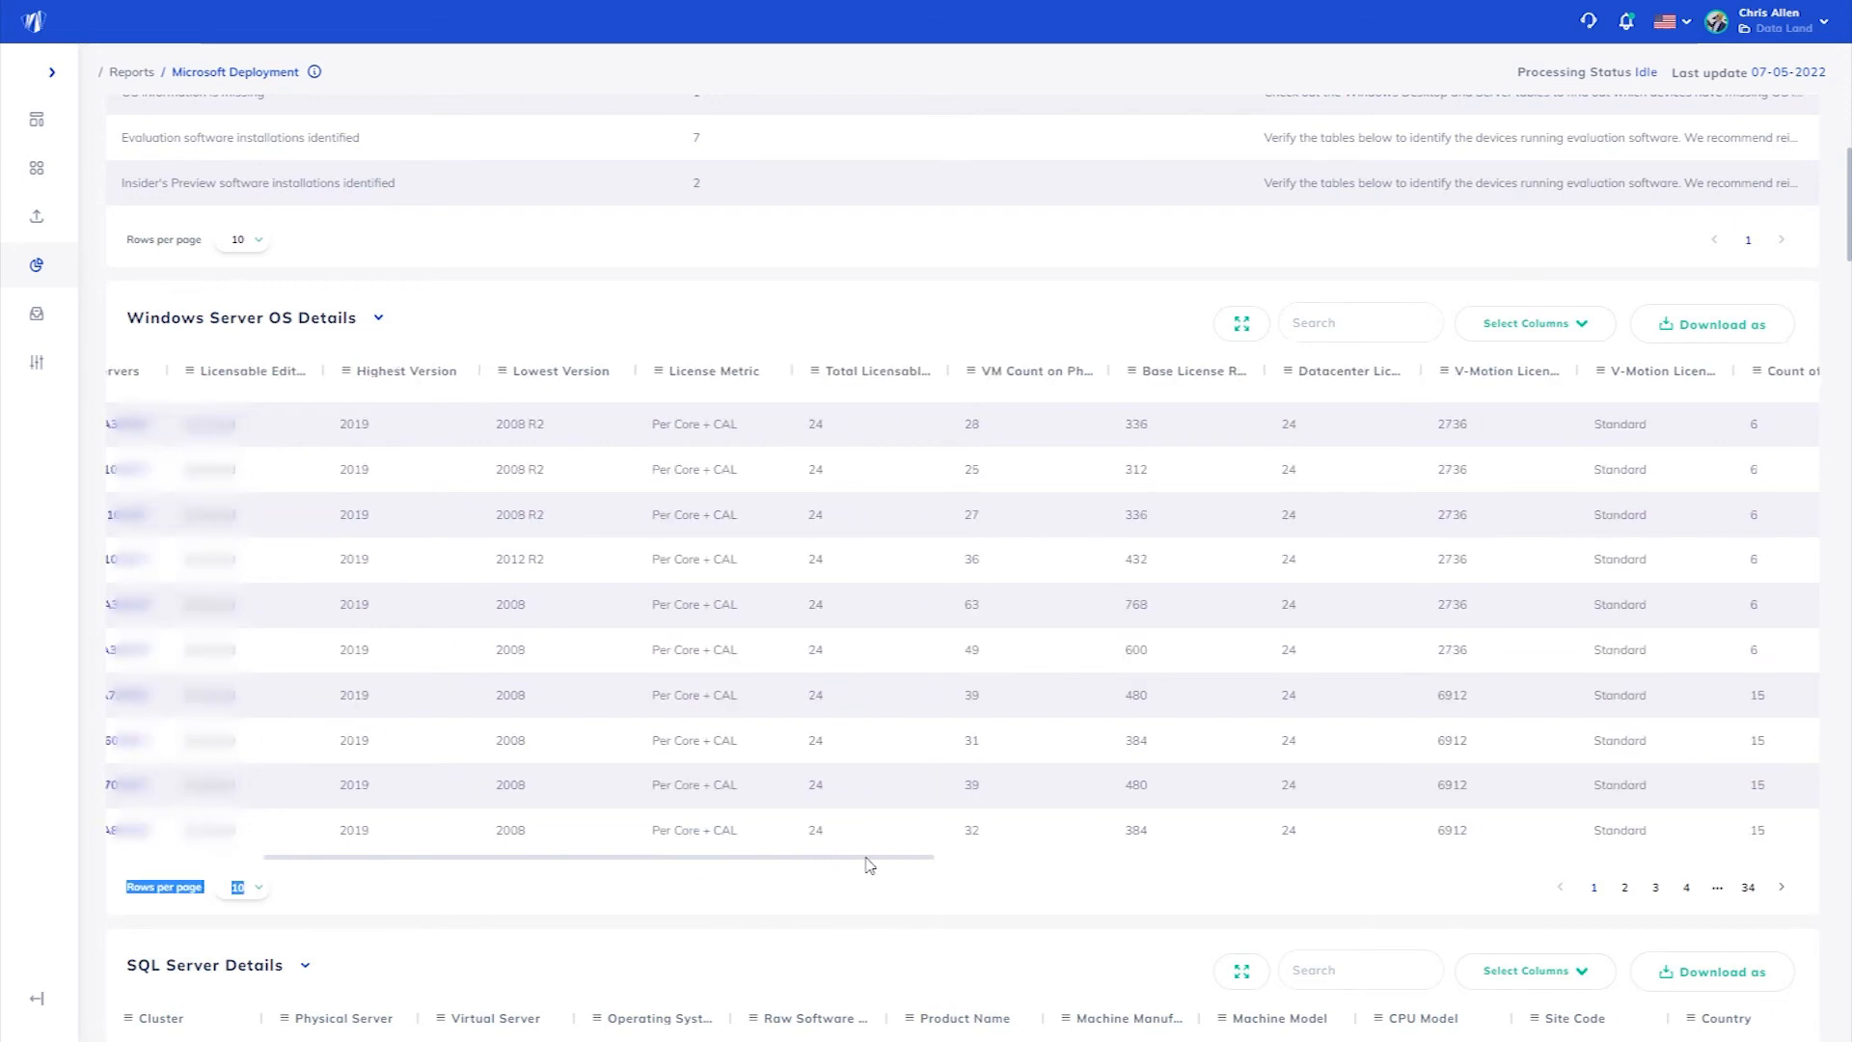
scroll("right", 3)
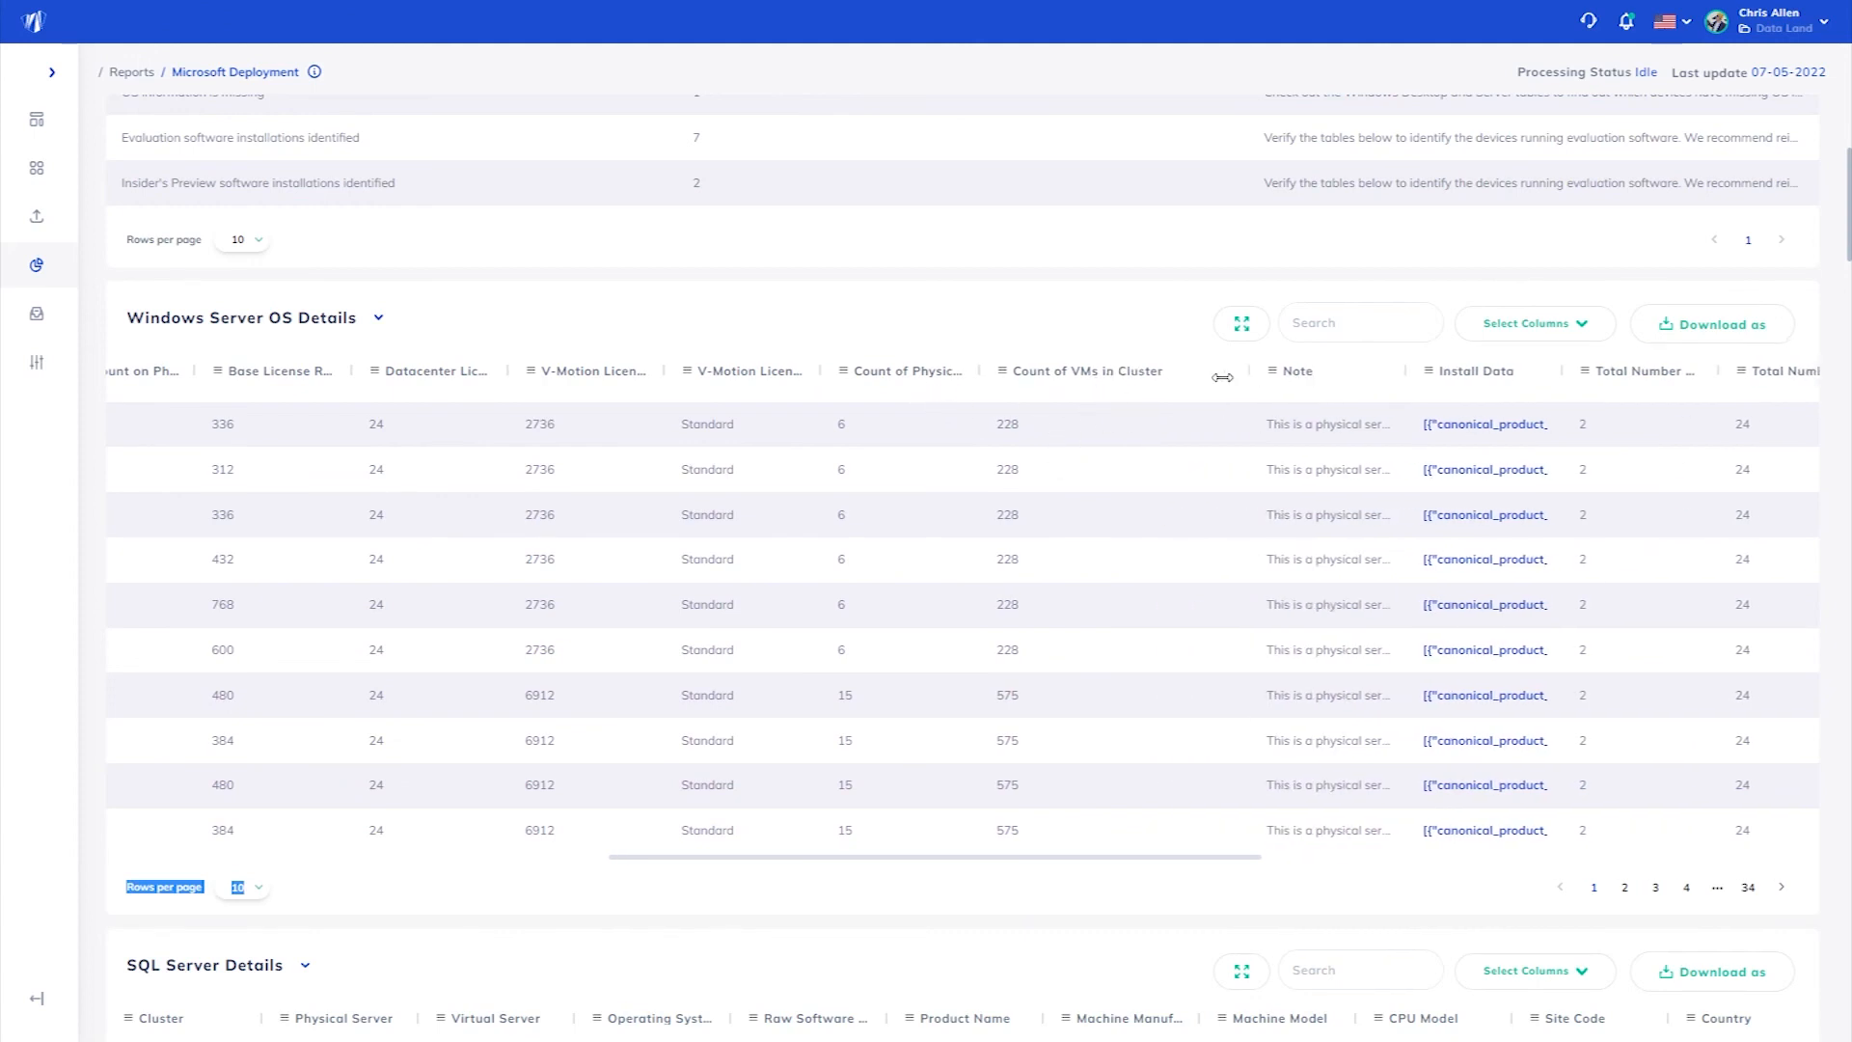
left_click(1484, 424)
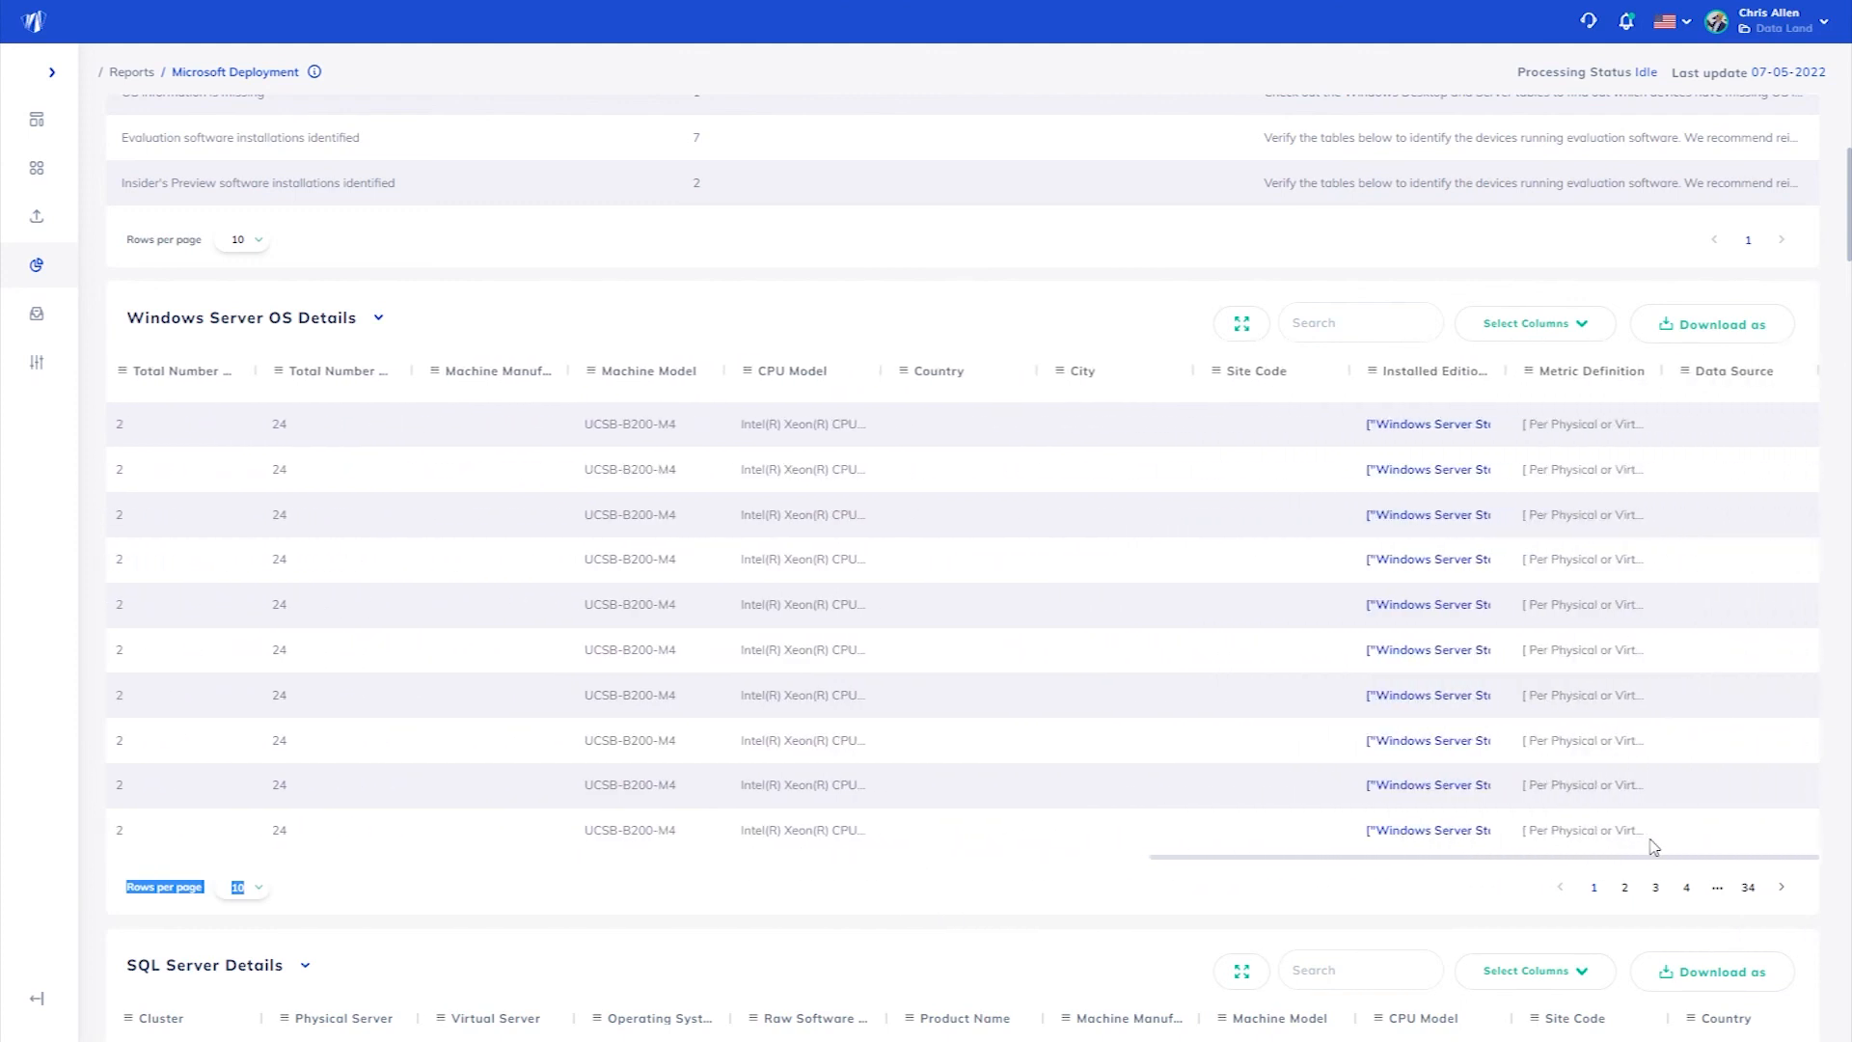
mouse_move(1315, 435)
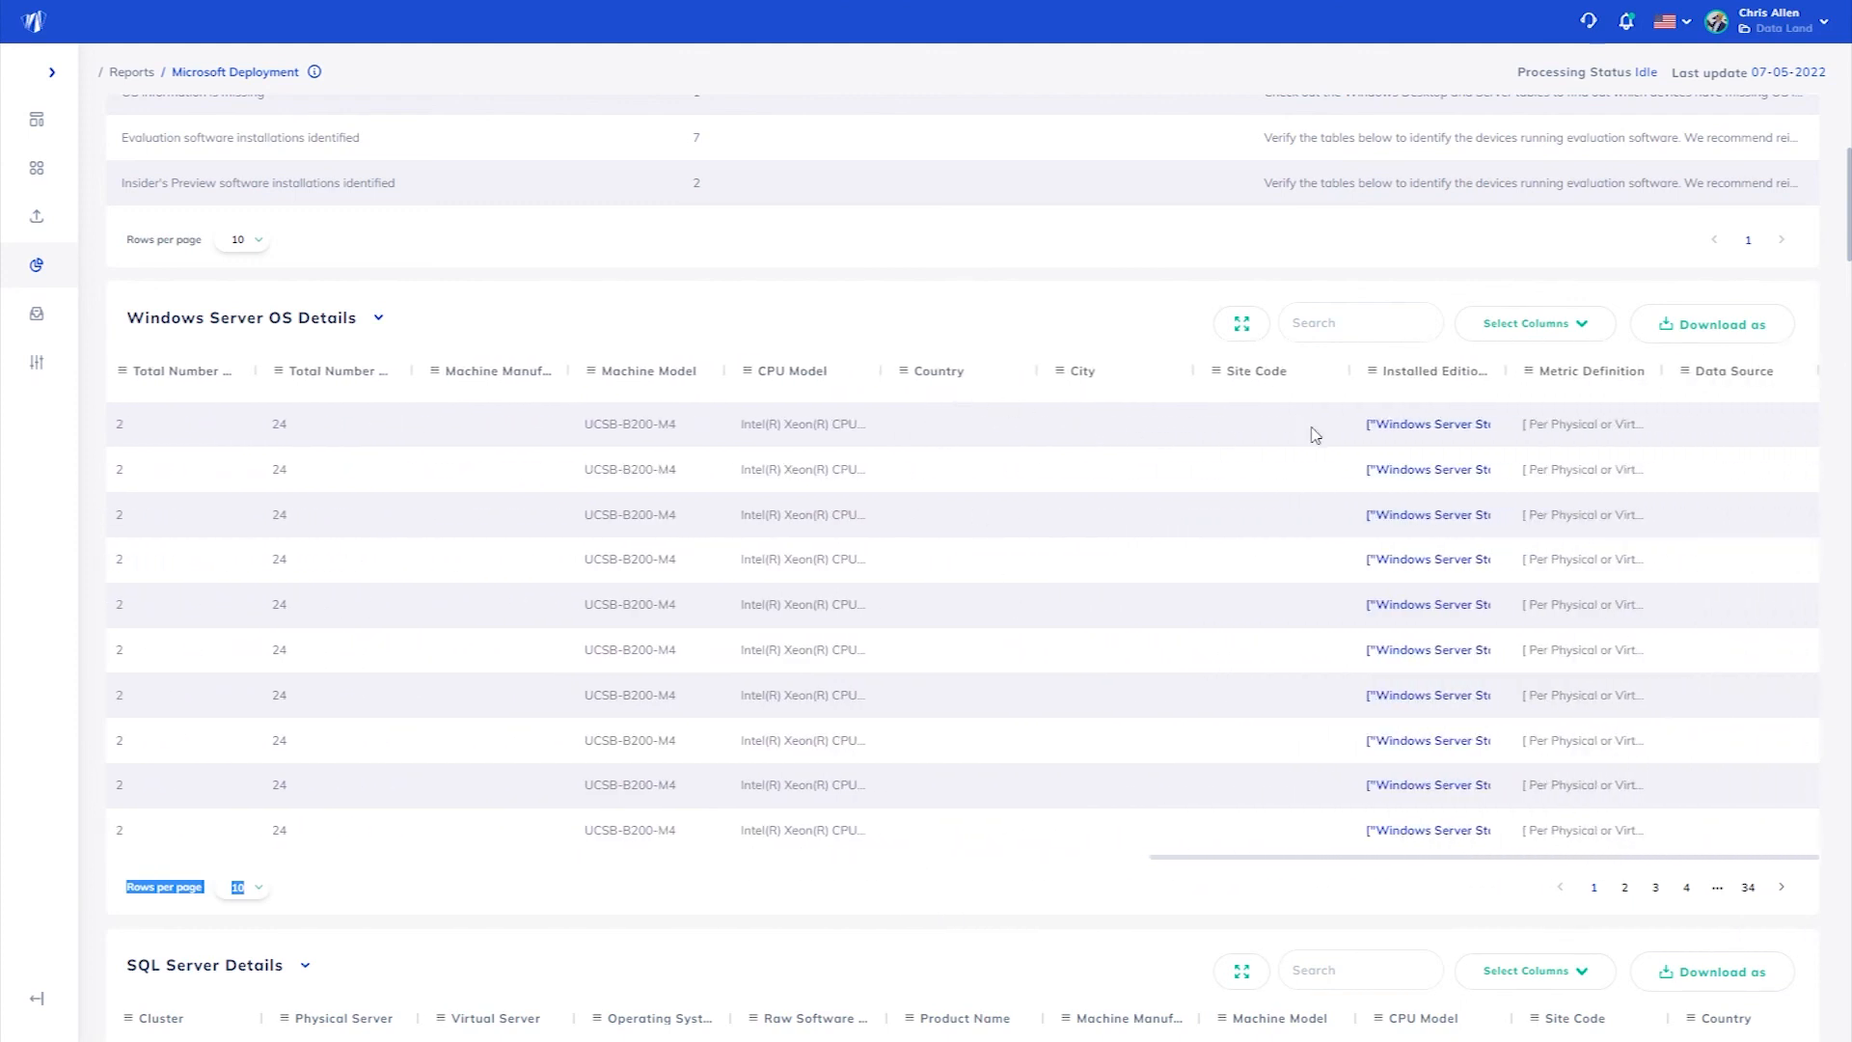